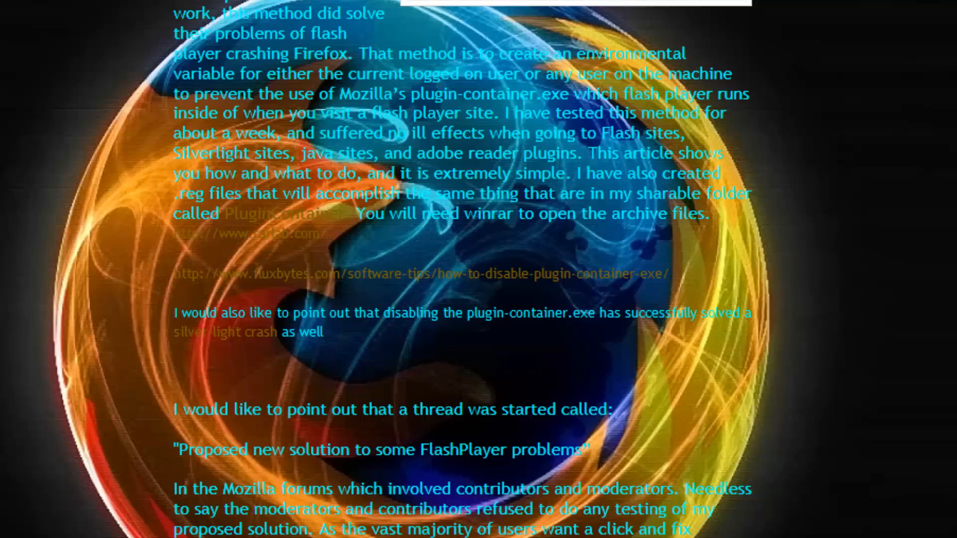
mouse_move(947, 196)
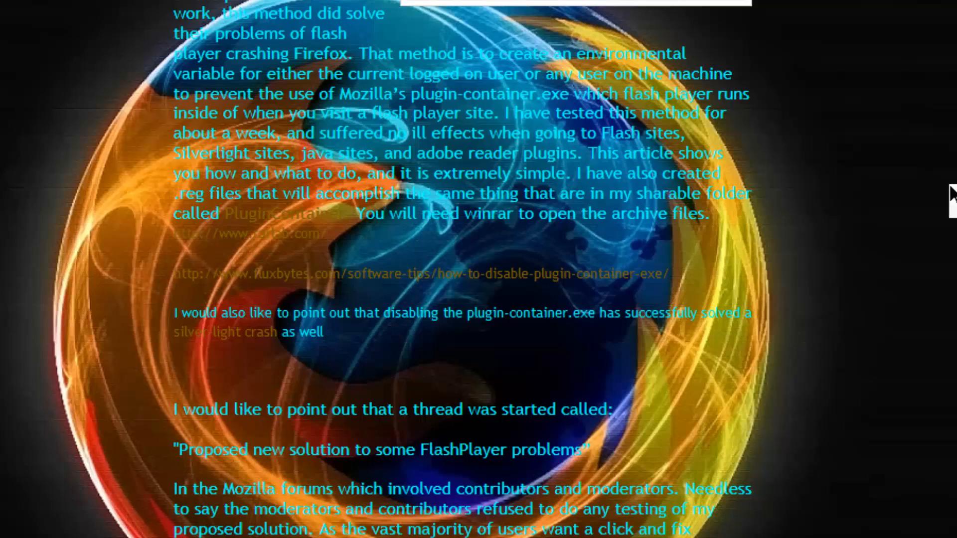
mouse_move(384, 281)
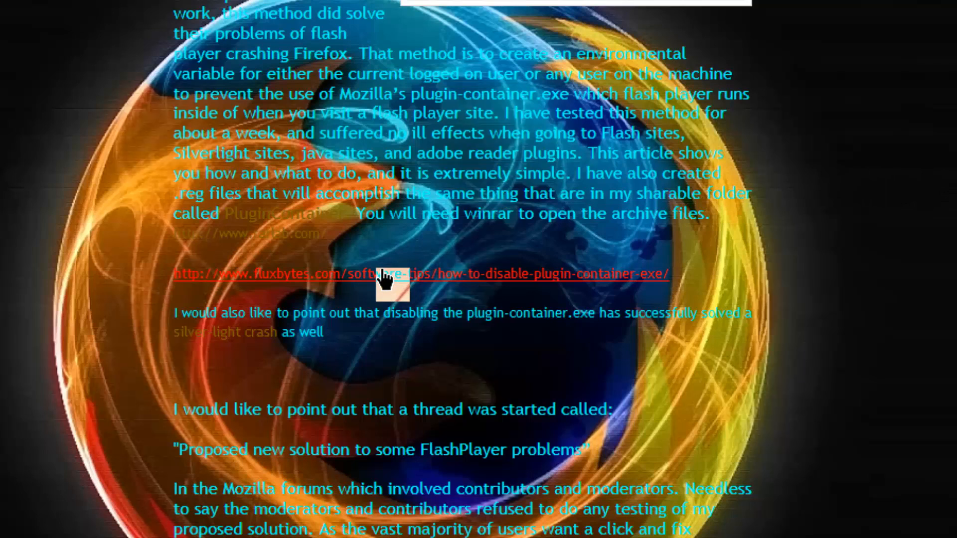
mouse_move(373, 290)
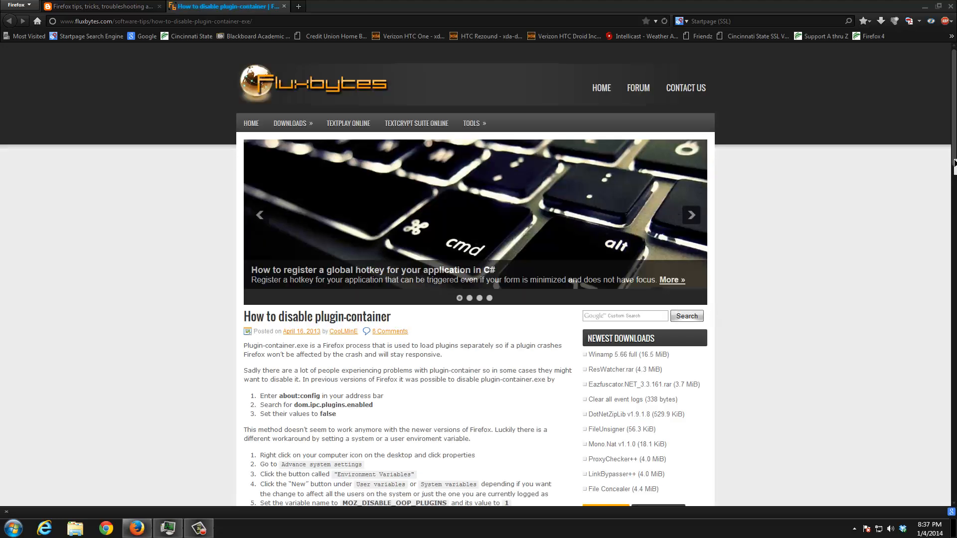
scroll("down", 3)
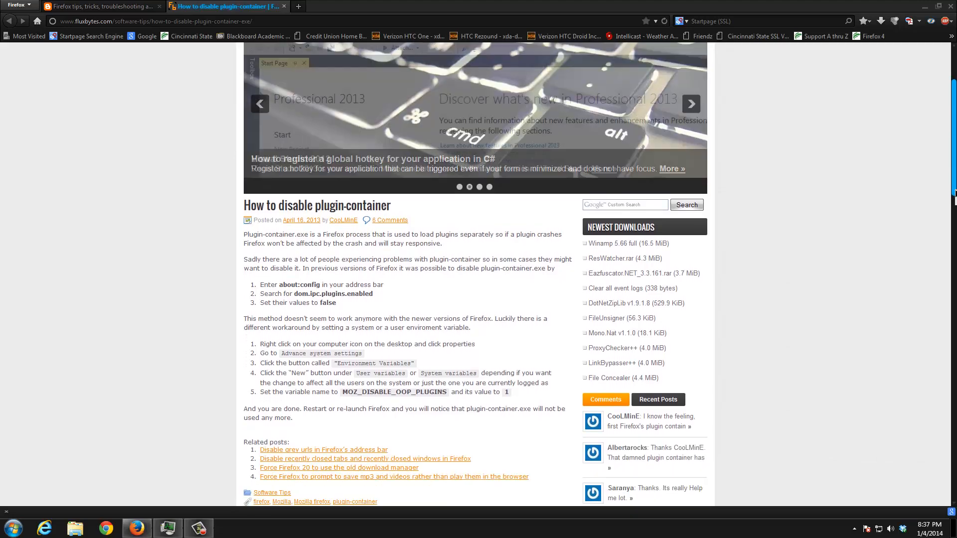
scroll("down", 3)
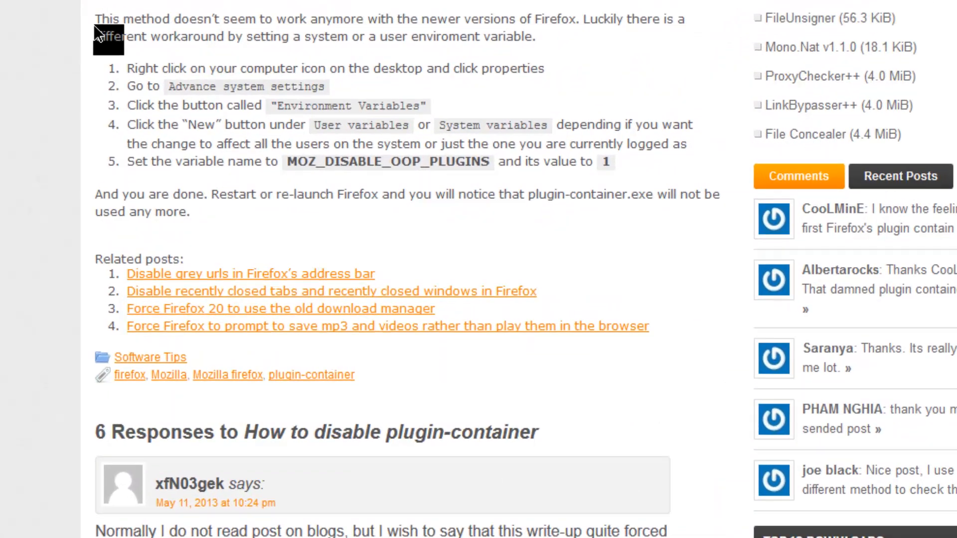
left_click_drag(97, 19, 138, 68)
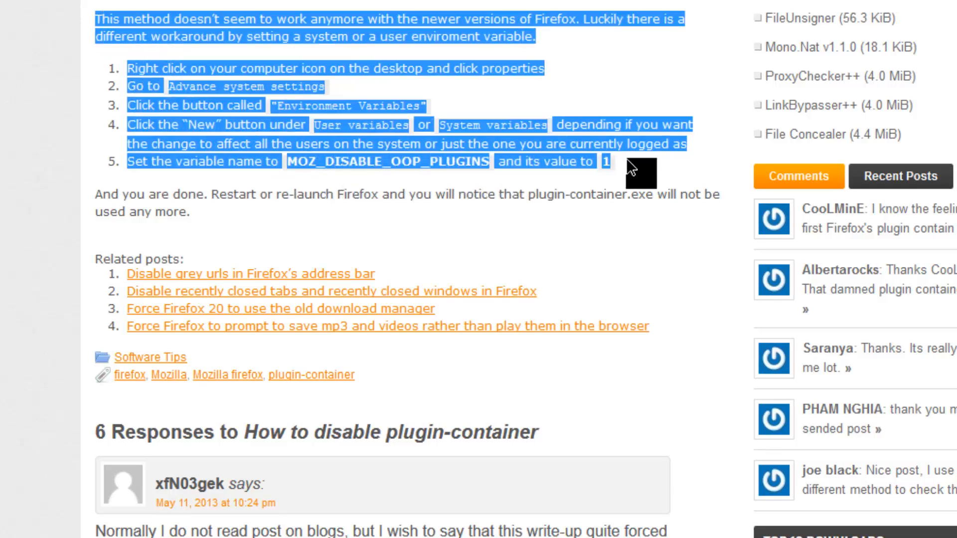
left_click(195, 211)
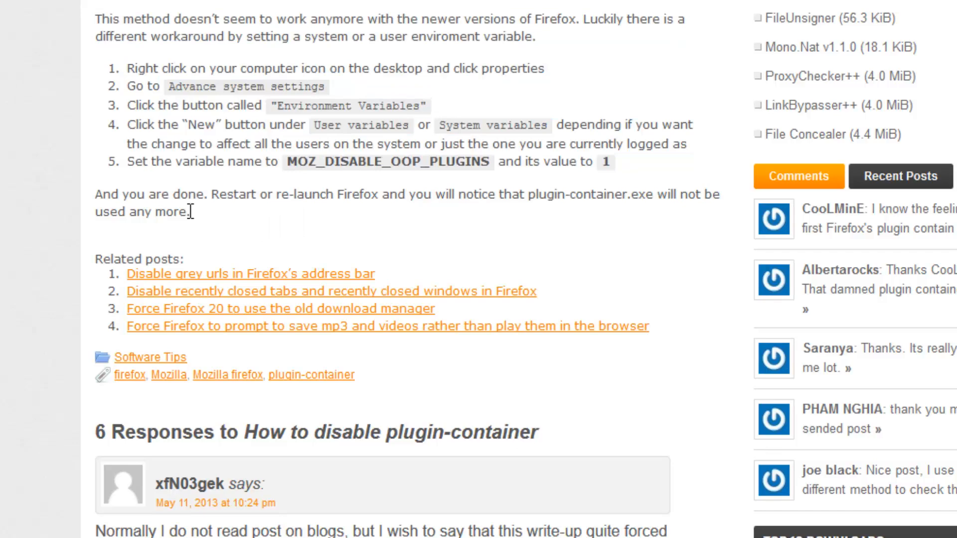
left_click_drag(99, 17, 189, 212)
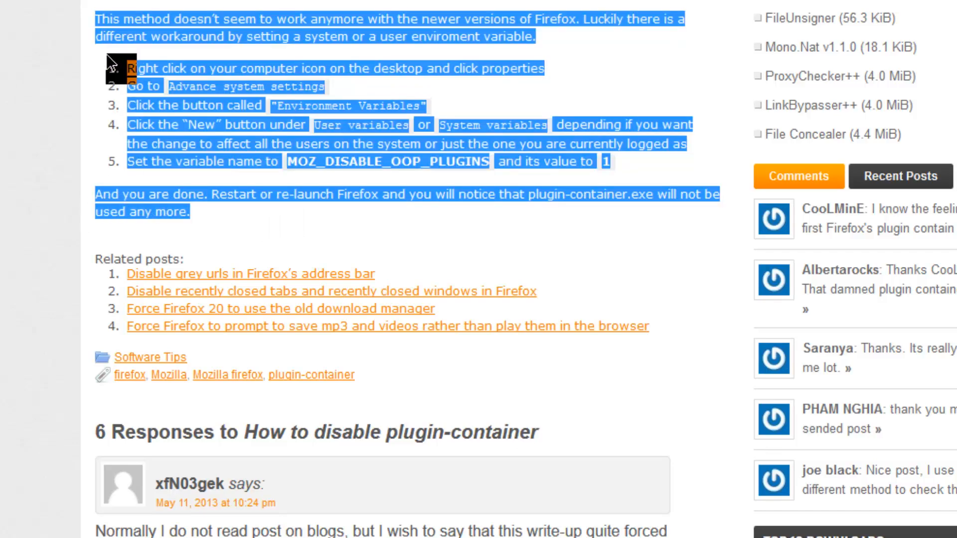
left_click(134, 127)
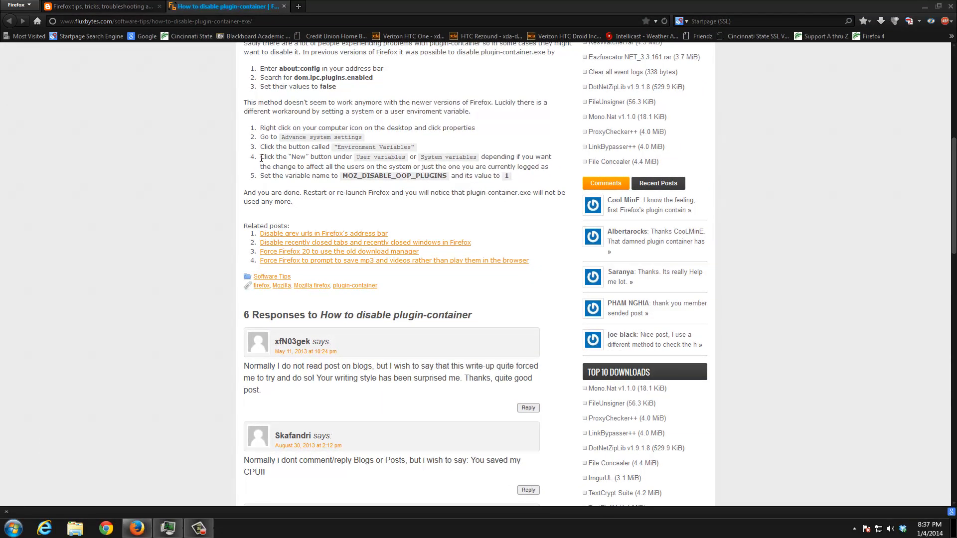
mouse_move(242, 213)
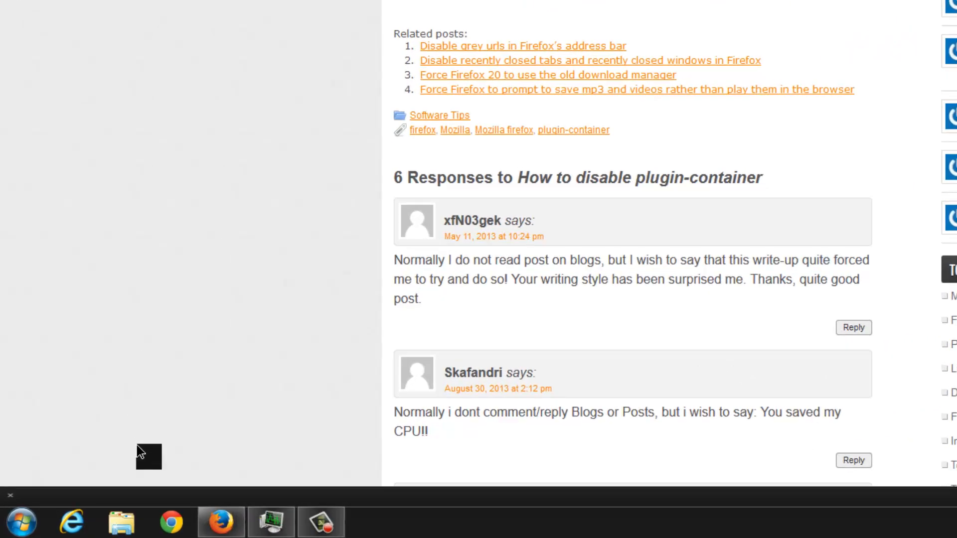
Open the Start menu's Computer properties to reach the System page
left_click(21, 523)
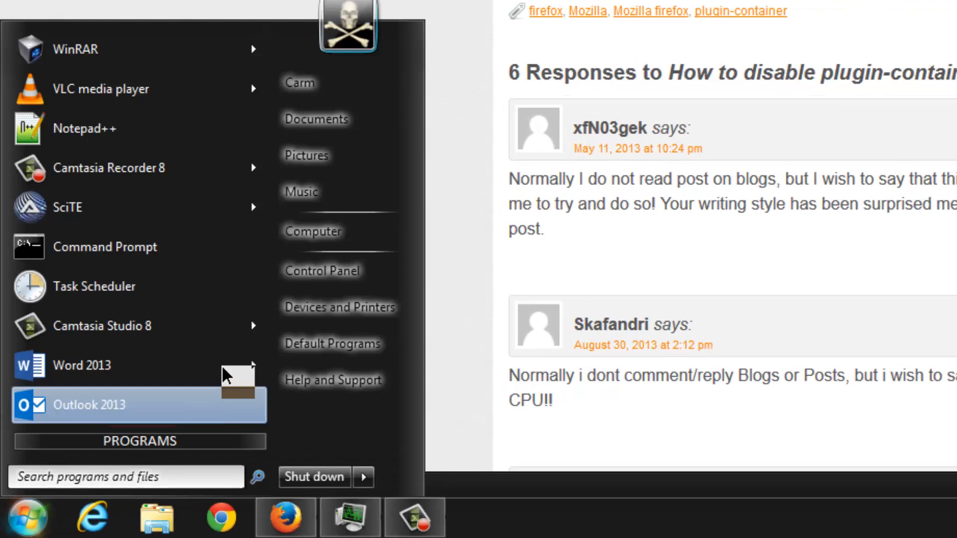
mouse_move(332, 231)
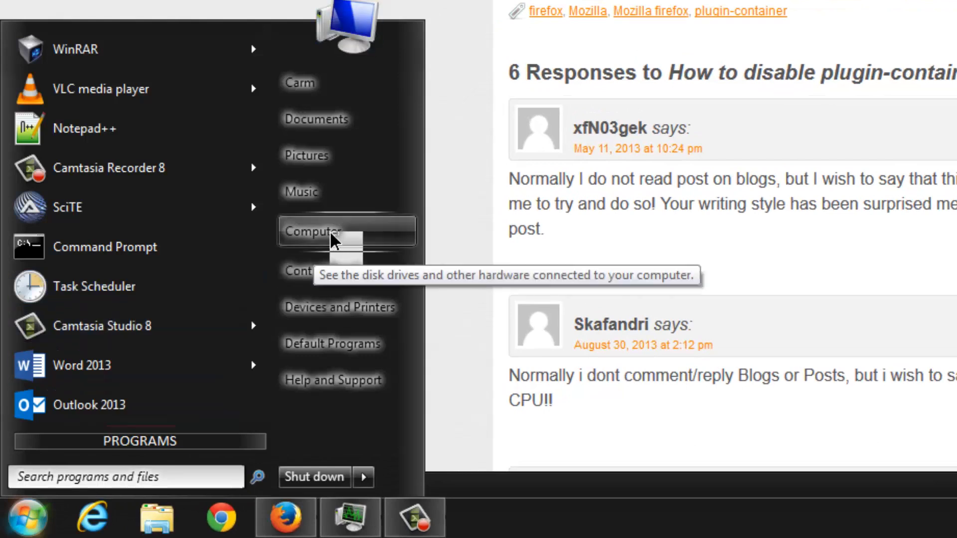
right_click(312, 231)
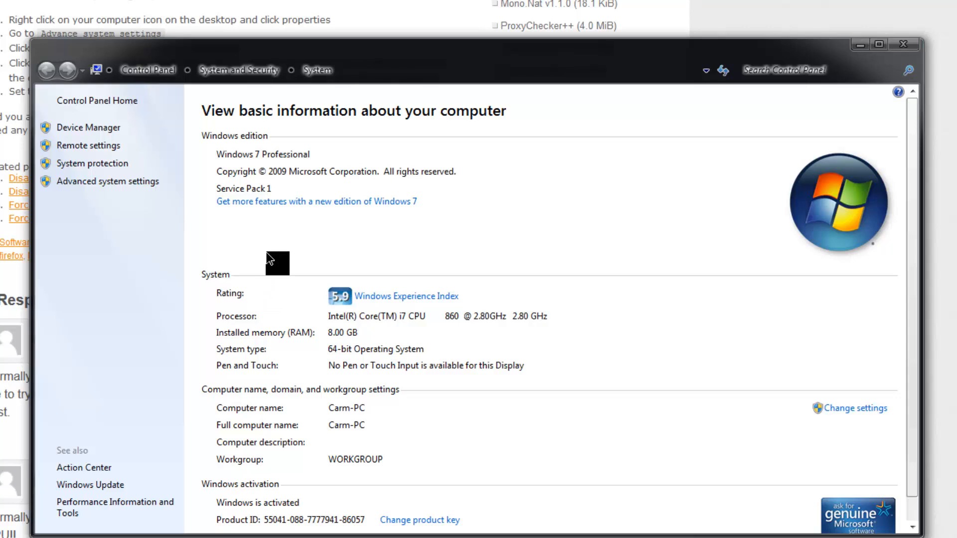
mouse_move(107, 181)
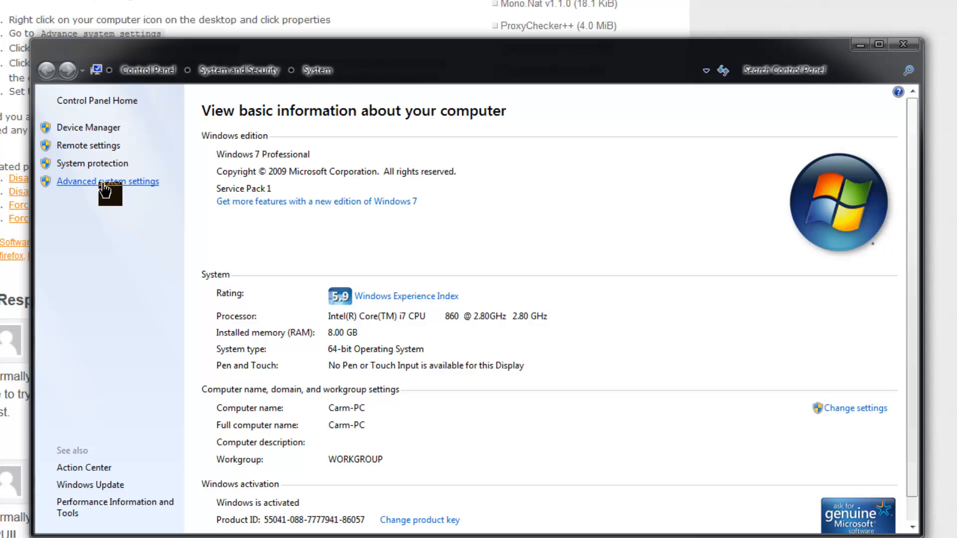
Open Advanced system settings, view the Computer Name tab, then open Environment Variables
left_click(108, 182)
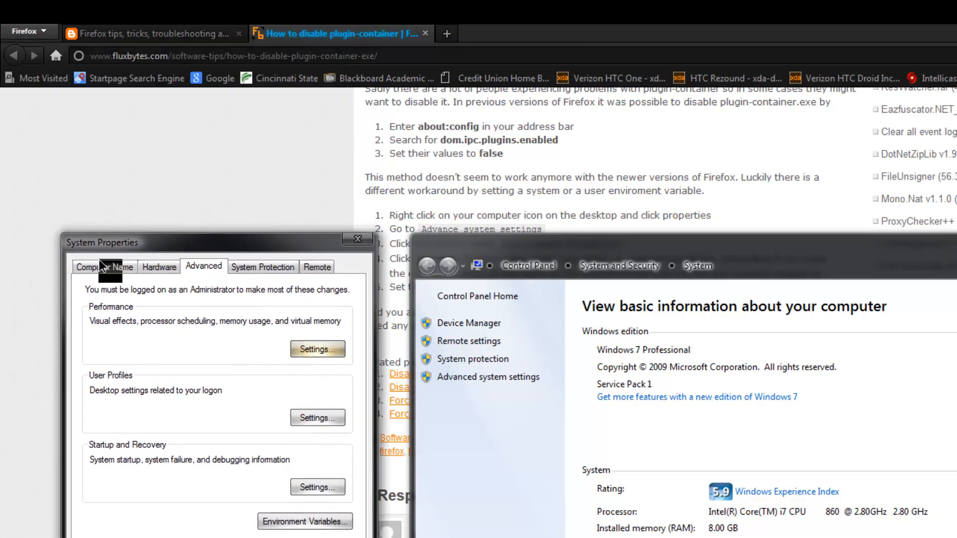
left_click(103, 266)
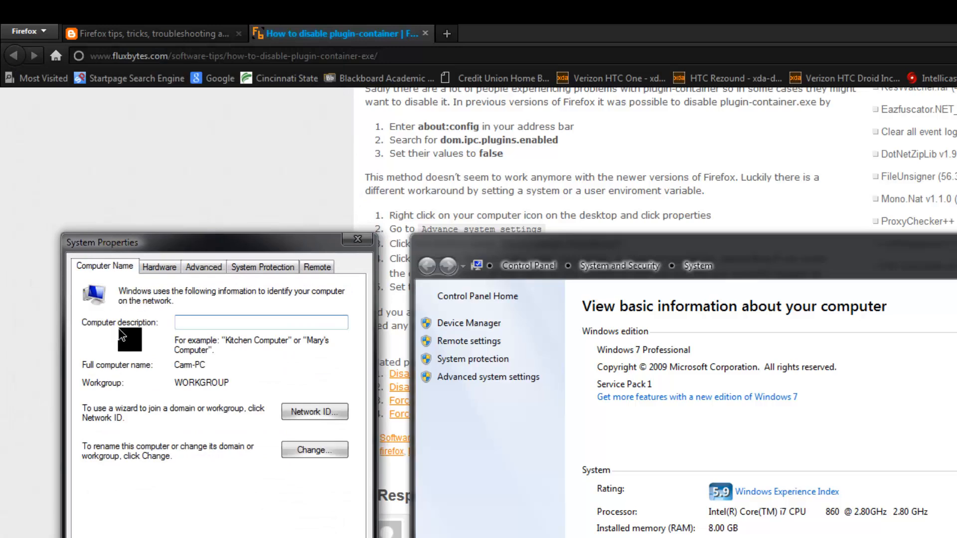
scroll("down", 3)
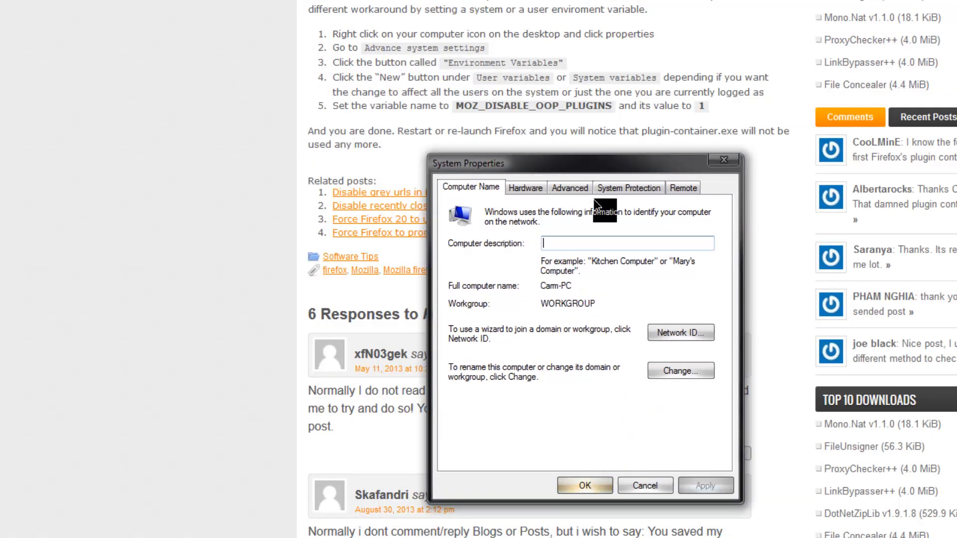
mouse_move(571, 188)
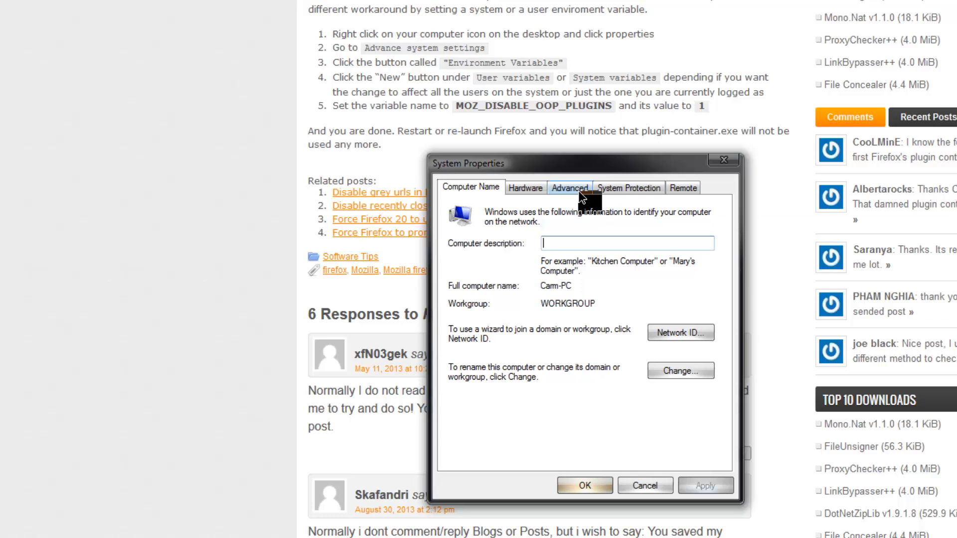
left_click(569, 187)
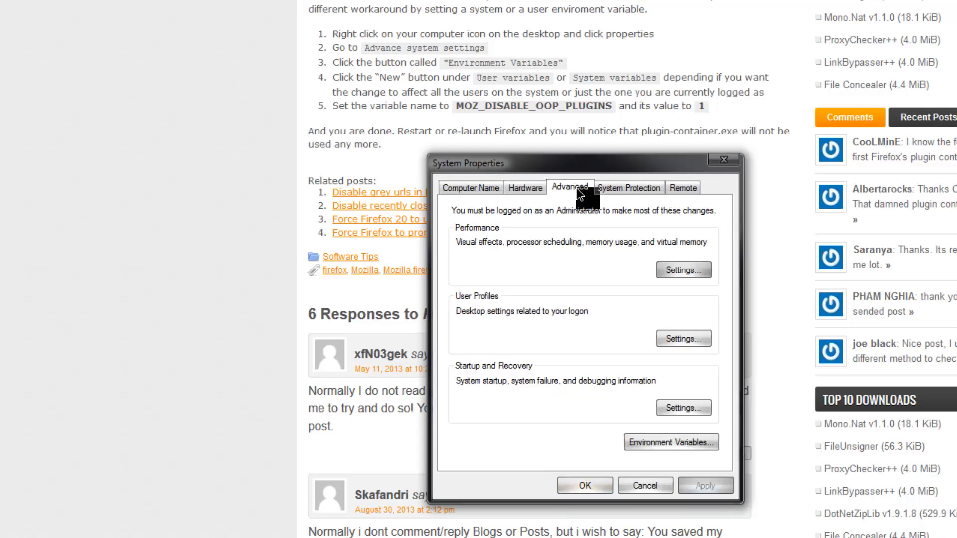
mouse_move(688, 394)
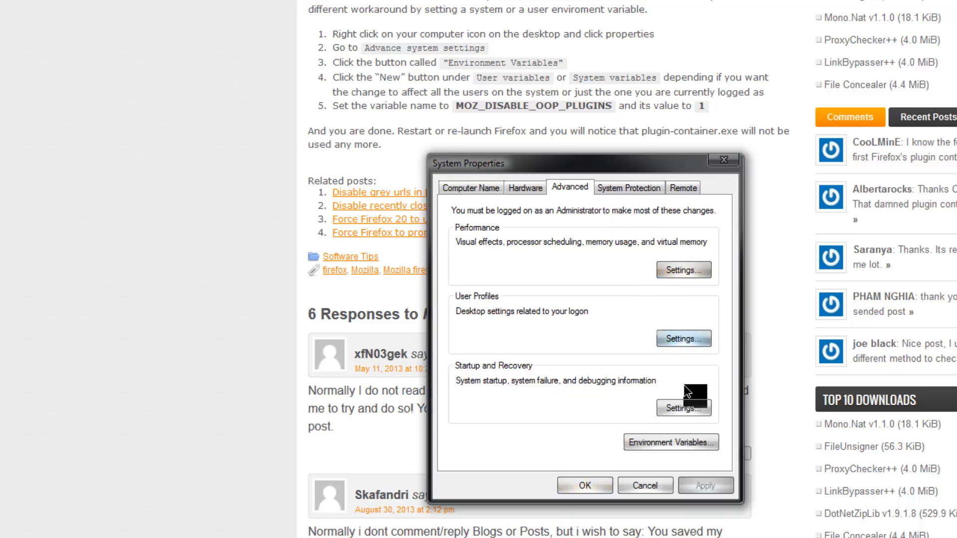
left_click(670, 443)
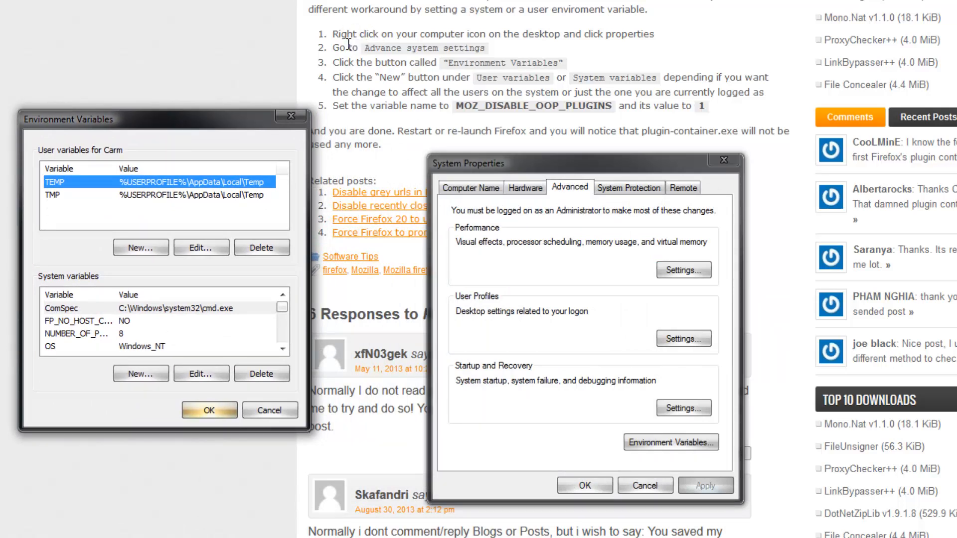
mouse_move(332, 49)
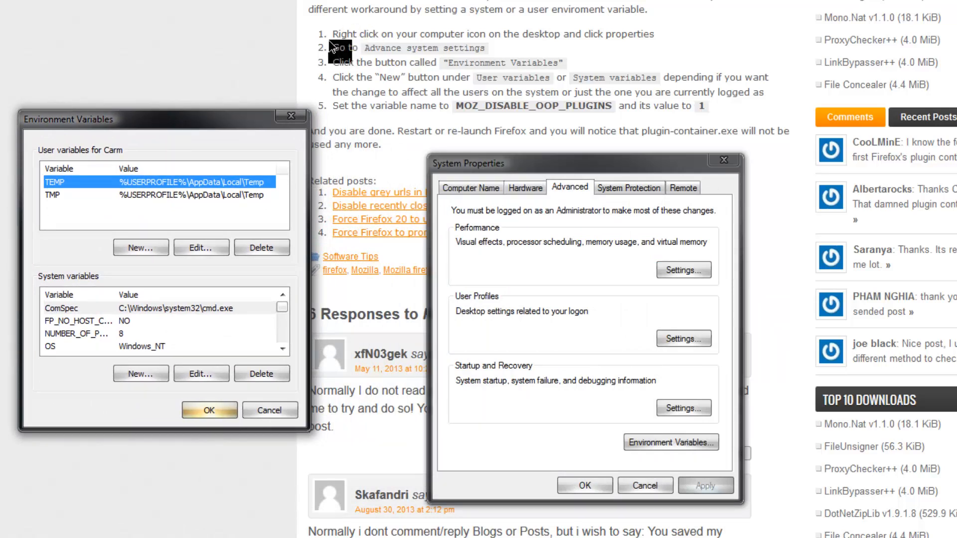
mouse_move(345, 75)
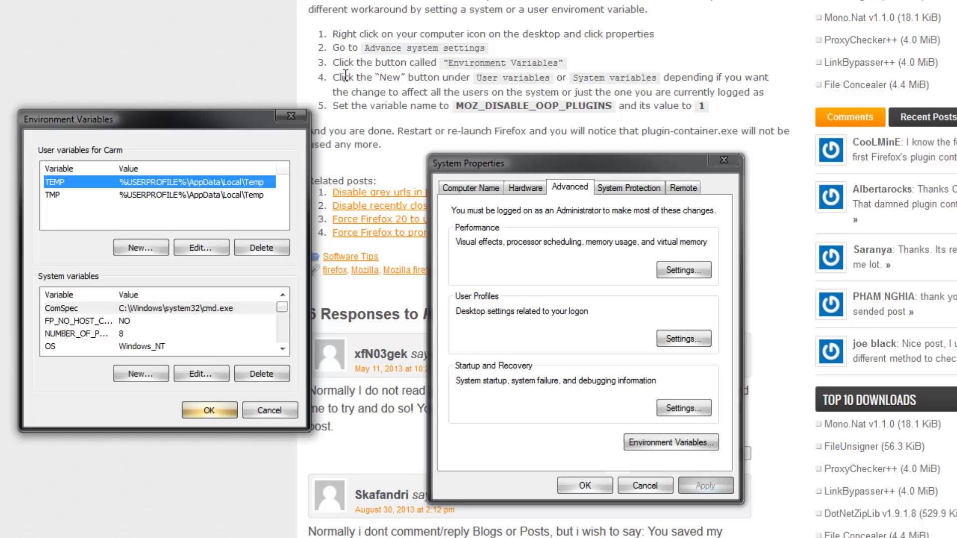
mouse_move(95, 221)
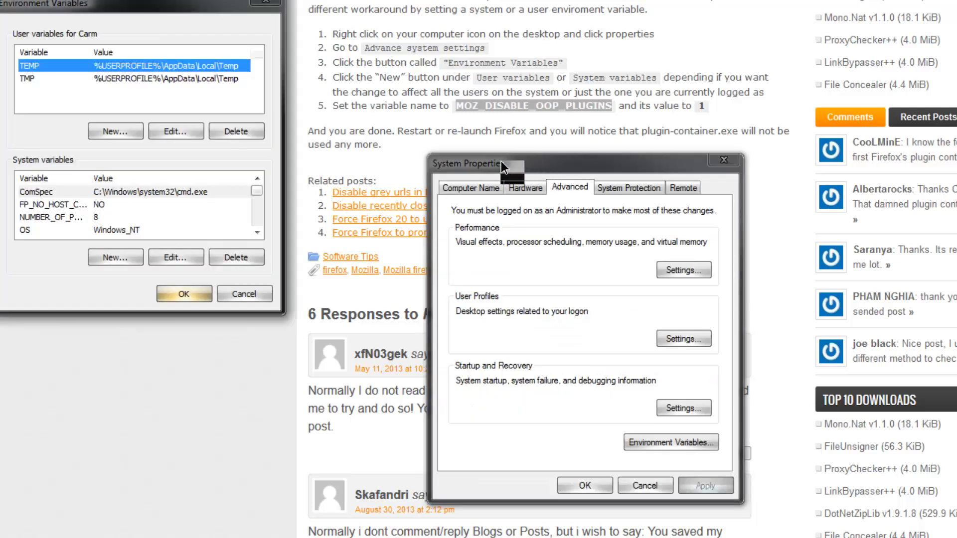
Enter a user variable named MOZ_DISABLE_OOP_PLUGINS with value 1
left_click(116, 131)
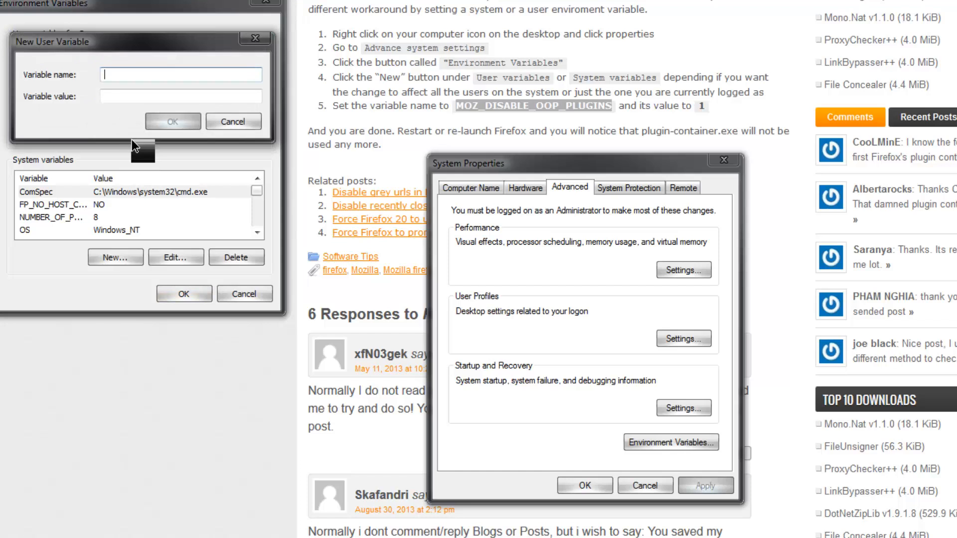
type("MOZ_DISABLE_OOP_PLUGINS")
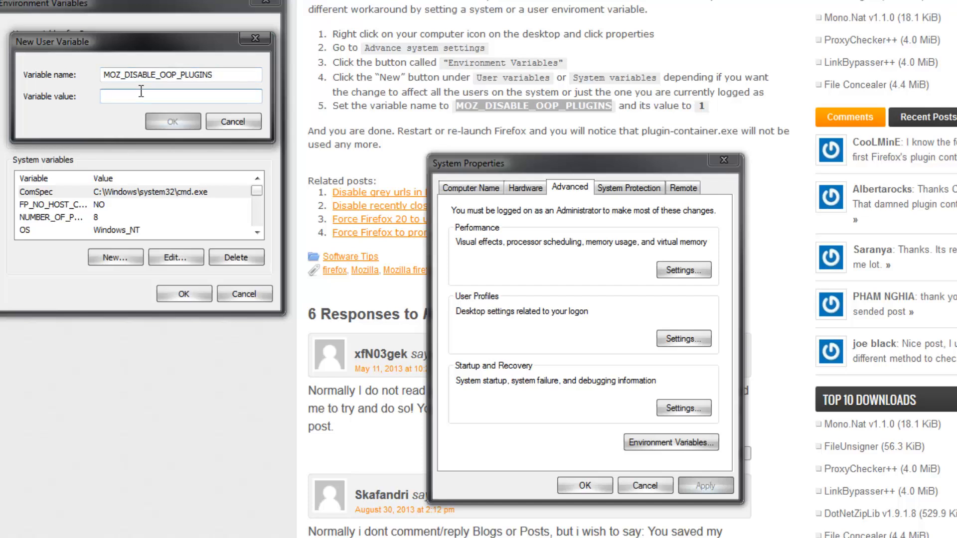
type("1")
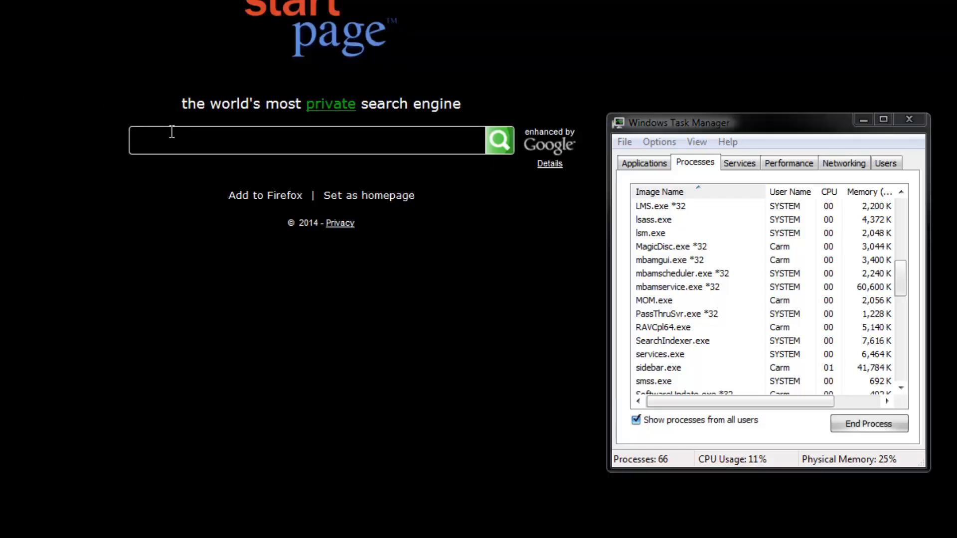
Search Startpage for 'test flash'
type("t")
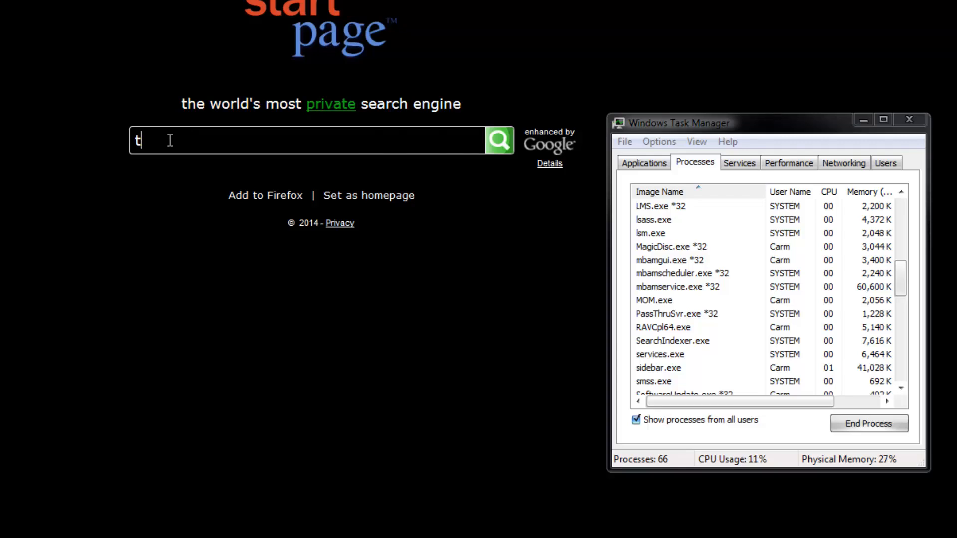
key("BackSpace")
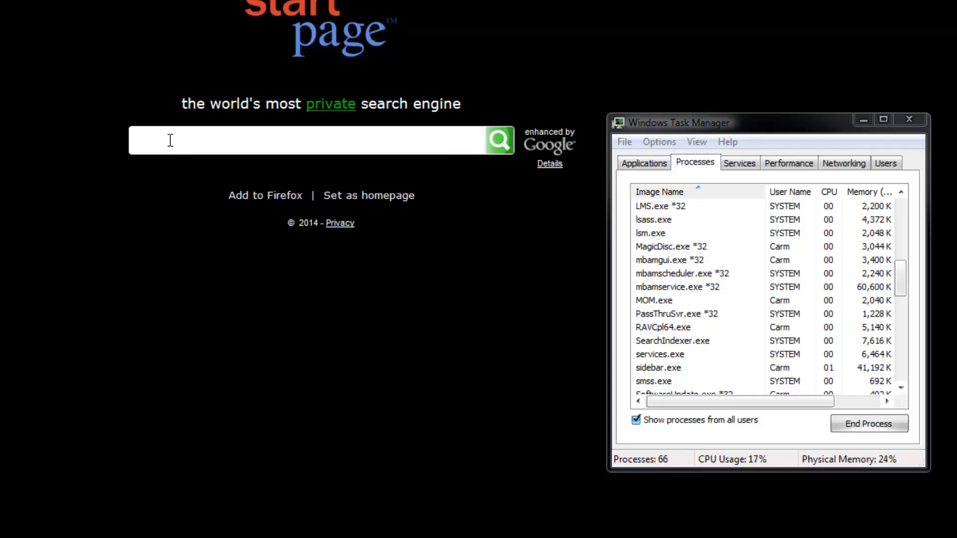
type("test flash")
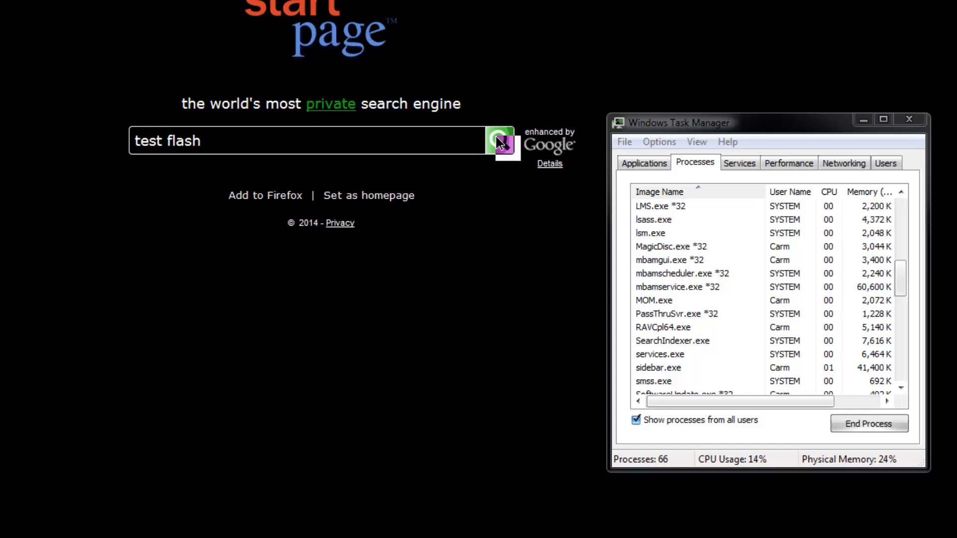
left_click(501, 140)
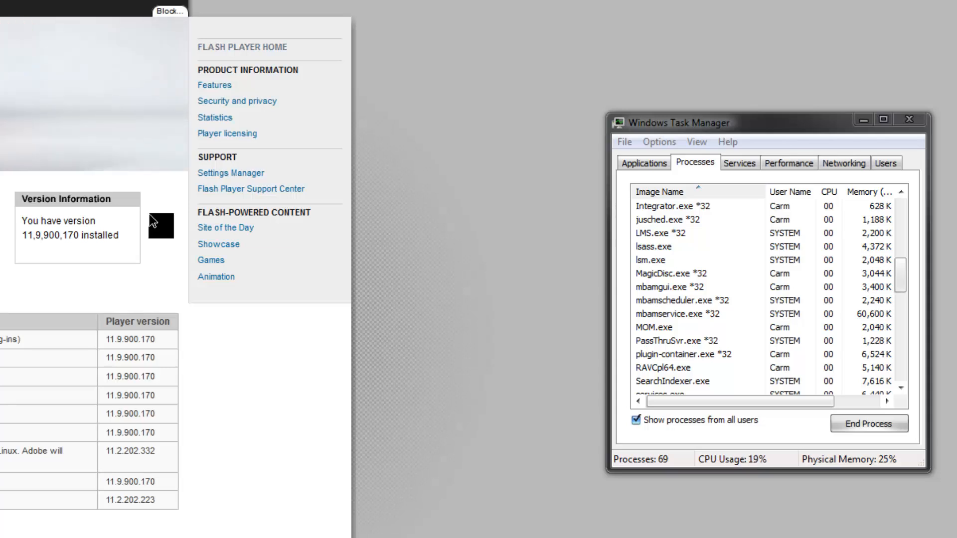
Save the MOZ_DISABLE_OOP_PLUGINS variable and close Environment Variables and System Properties
left_click(683, 354)
type("1")
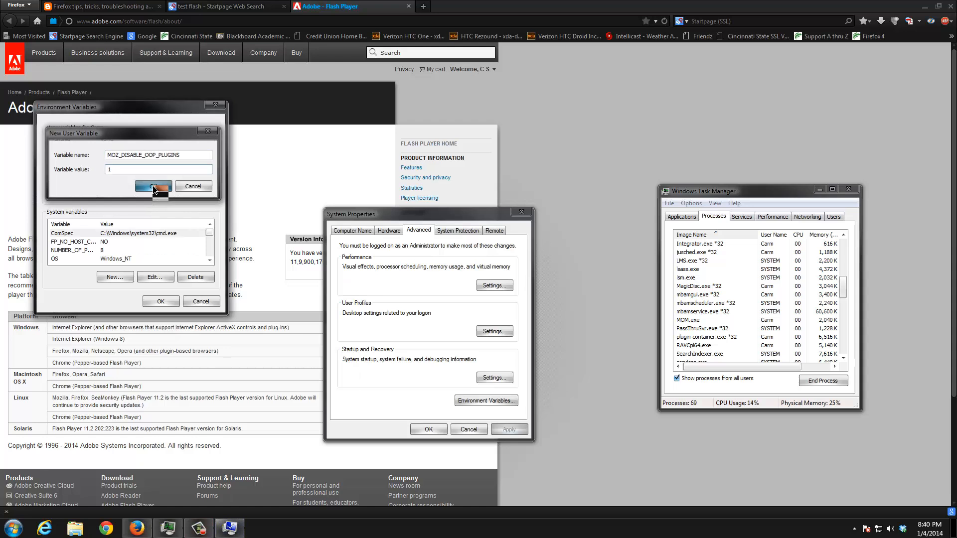
left_click(152, 186)
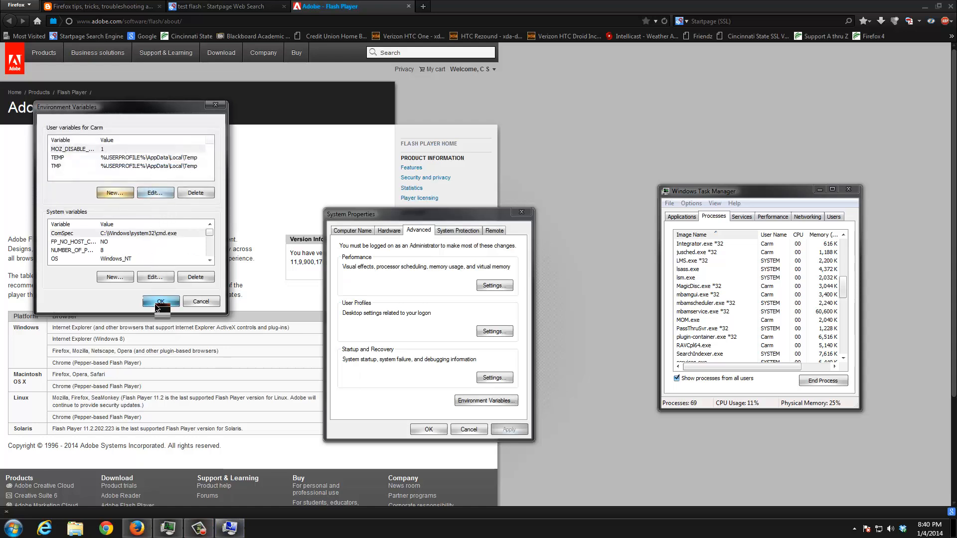
left_click(161, 301)
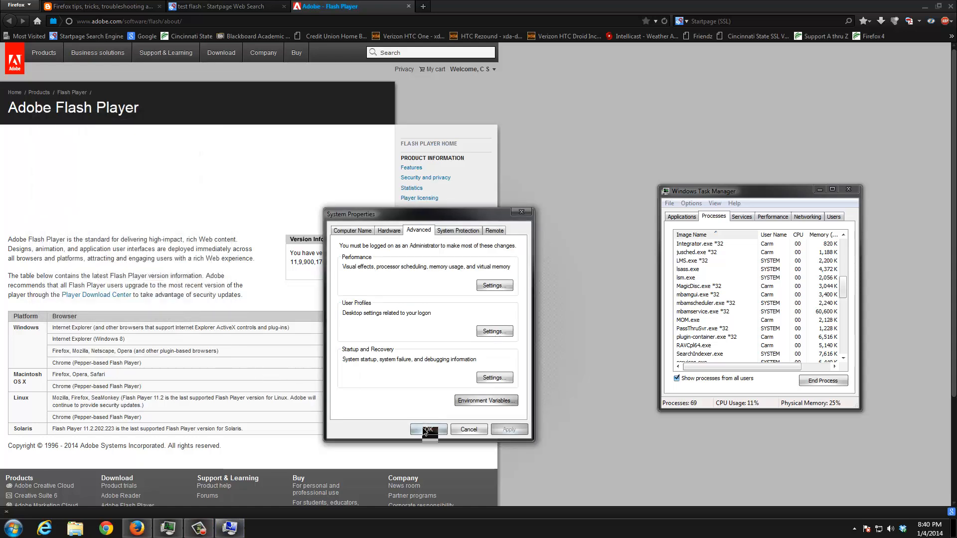
left_click(428, 429)
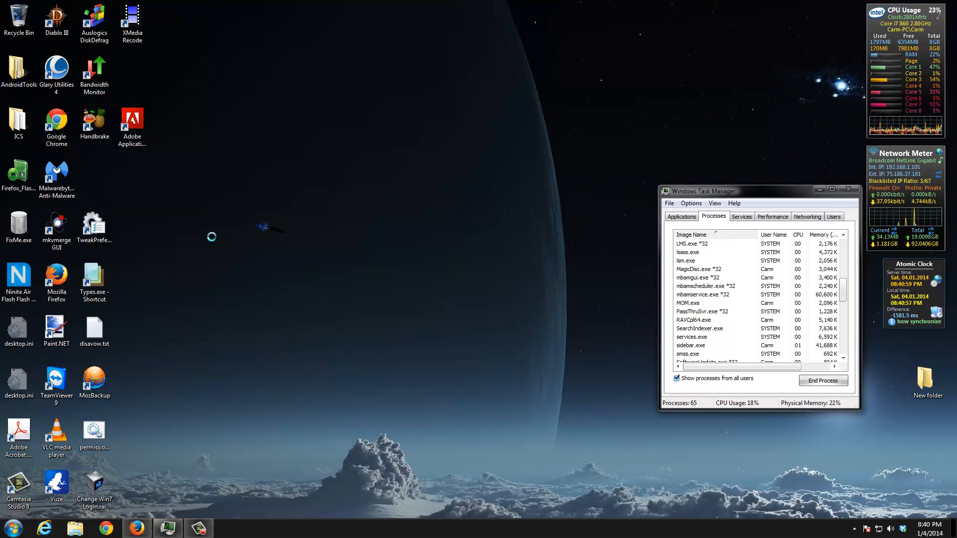
Restart Firefox and search 'test flash' again
left_click(136, 528)
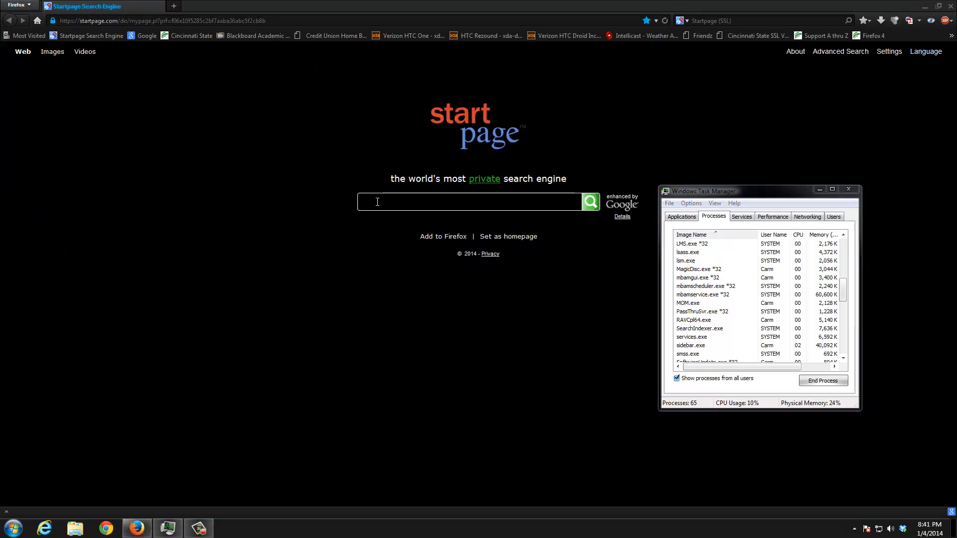
type("test")
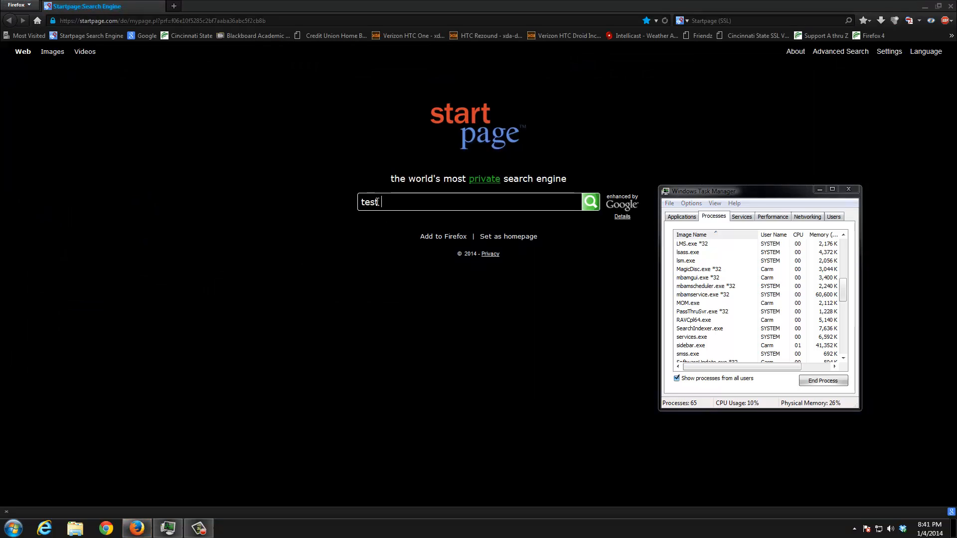
type("flash")
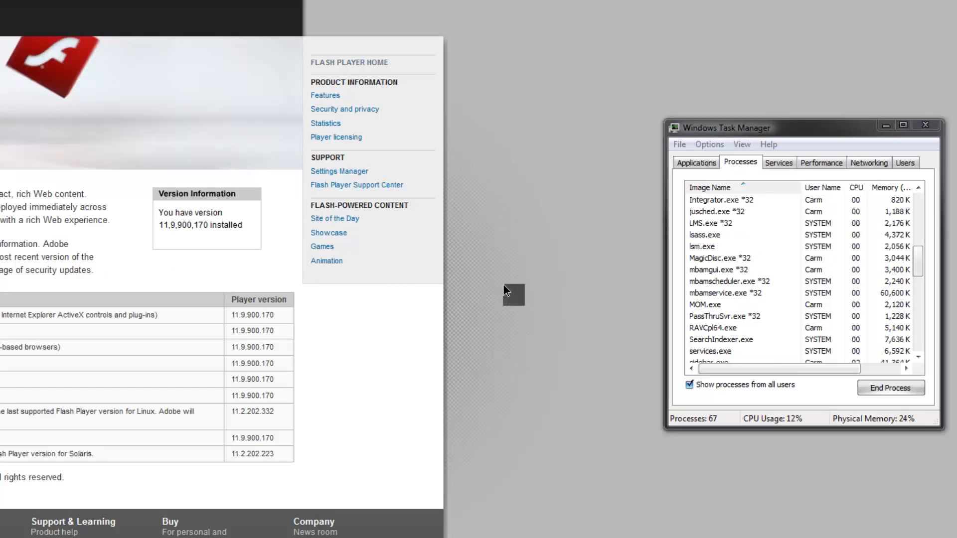
left_click(708, 351)
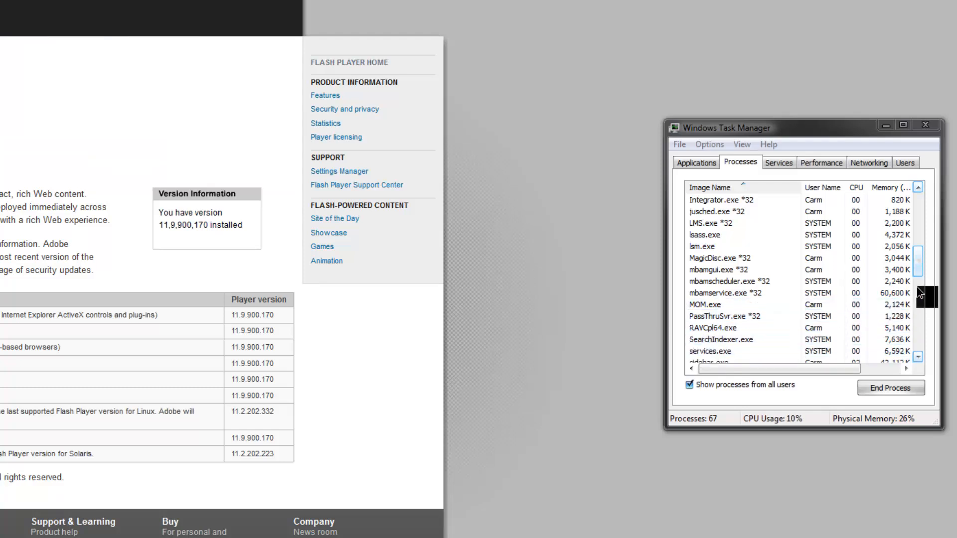
Inspect the two FlashPlayerPlugin processes in Task Manager's process list
scroll("up", 3)
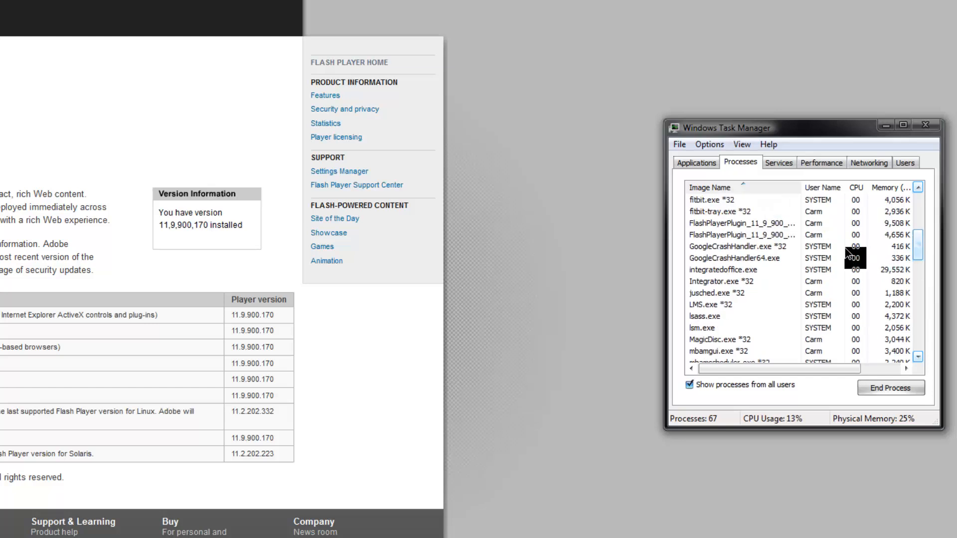
left_click(732, 223)
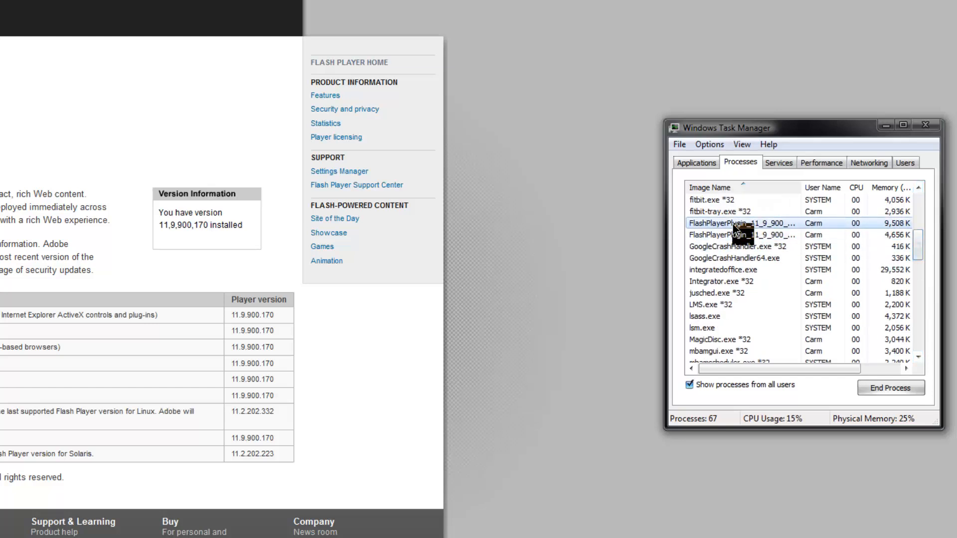
left_click(739, 235)
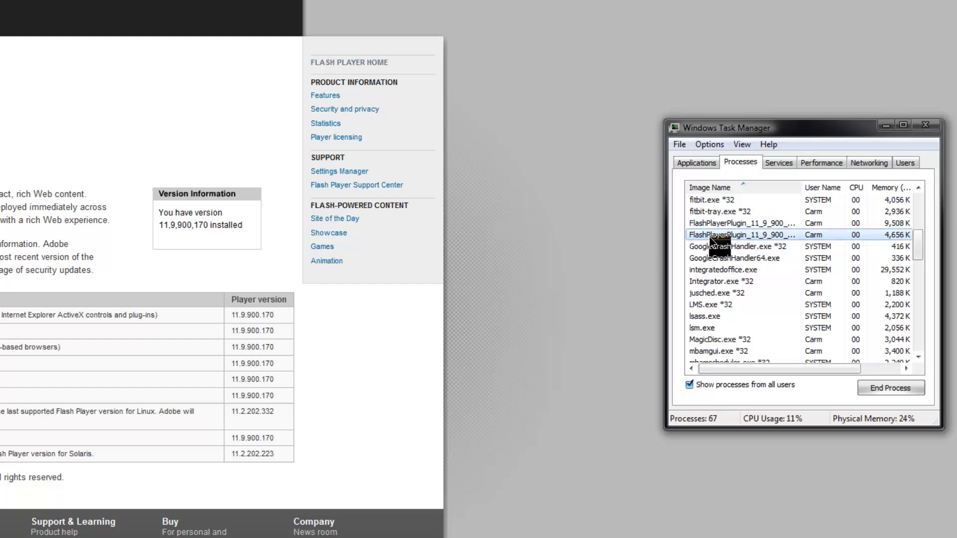
left_click(742, 223)
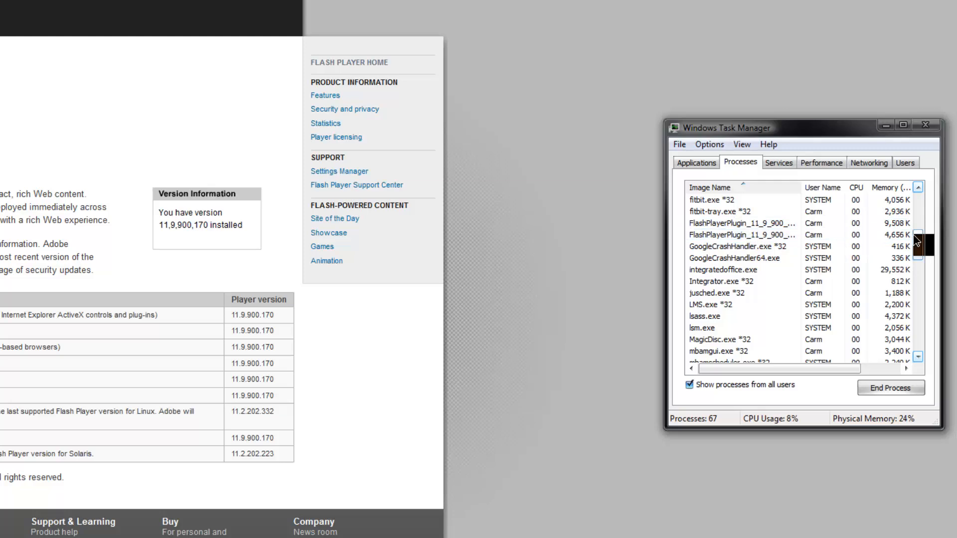
scroll("down", 3)
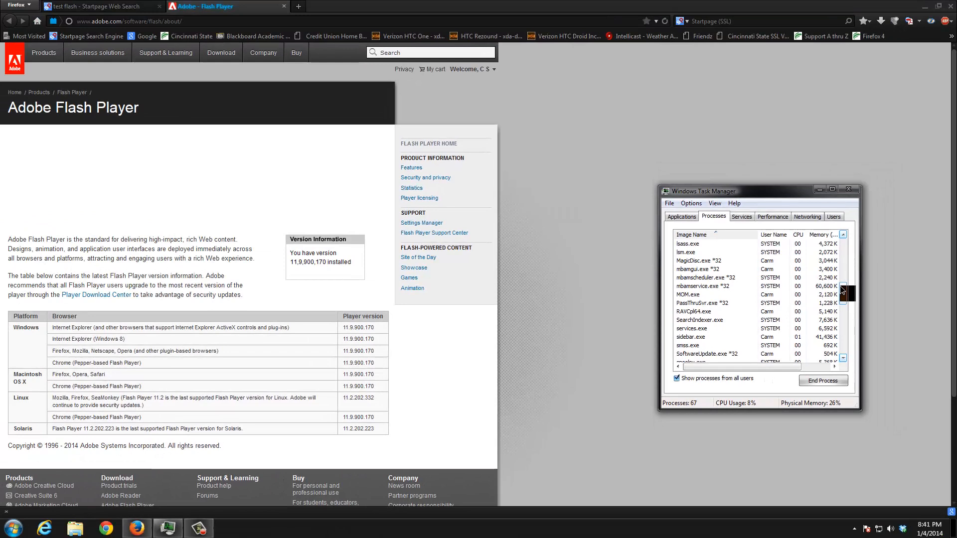
Open the firefoxcrash.blogspot.com post and scroll down to the fixes folder link
left_click(128, 21)
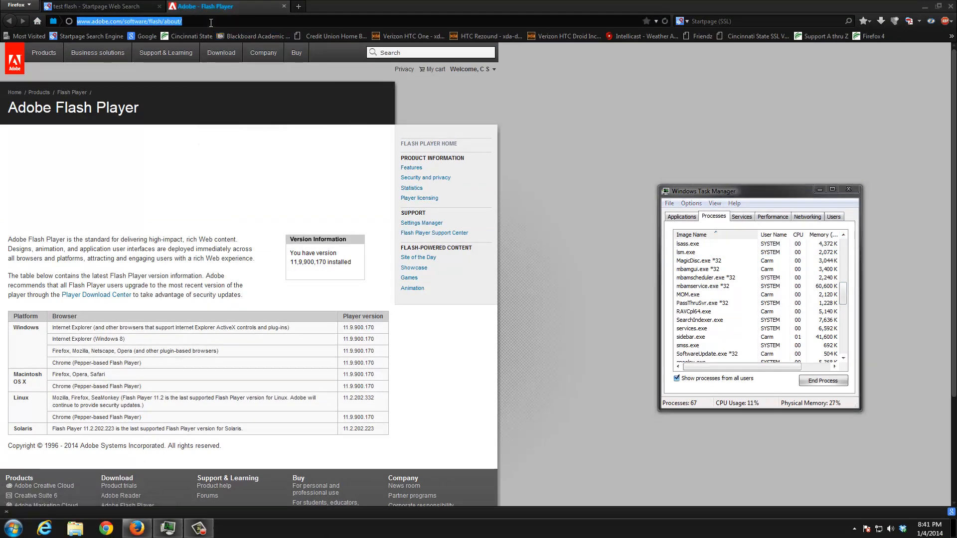
type("firefoxcrash.blogspot.com")
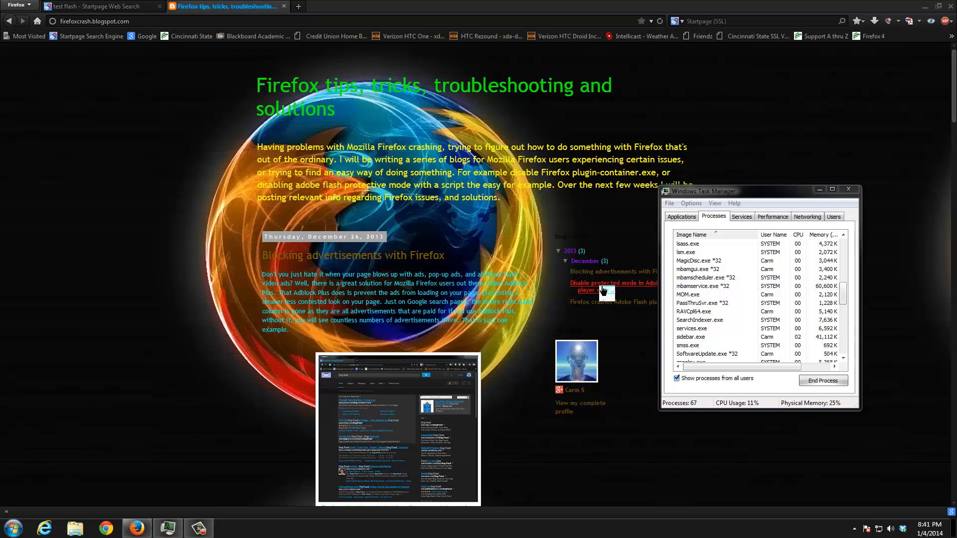
left_click(610, 302)
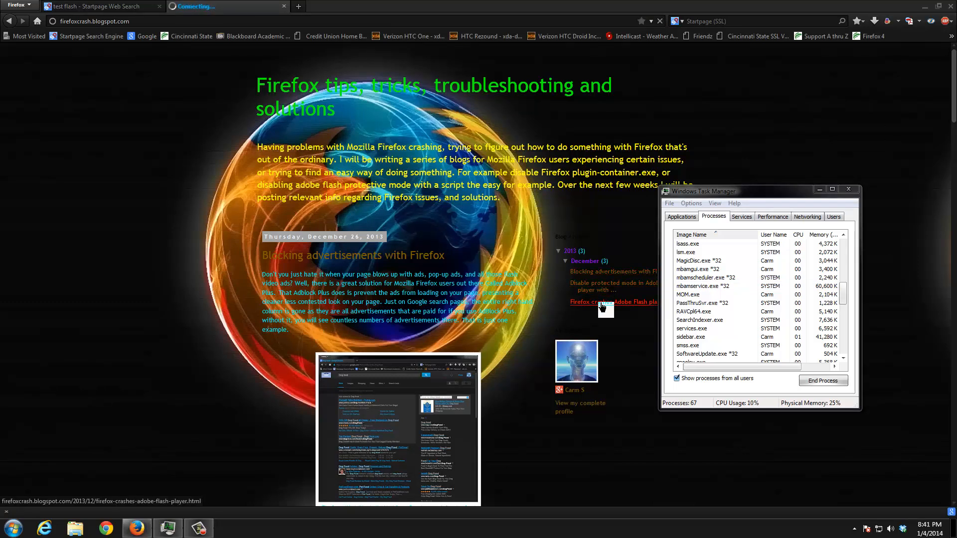
left_click(614, 302)
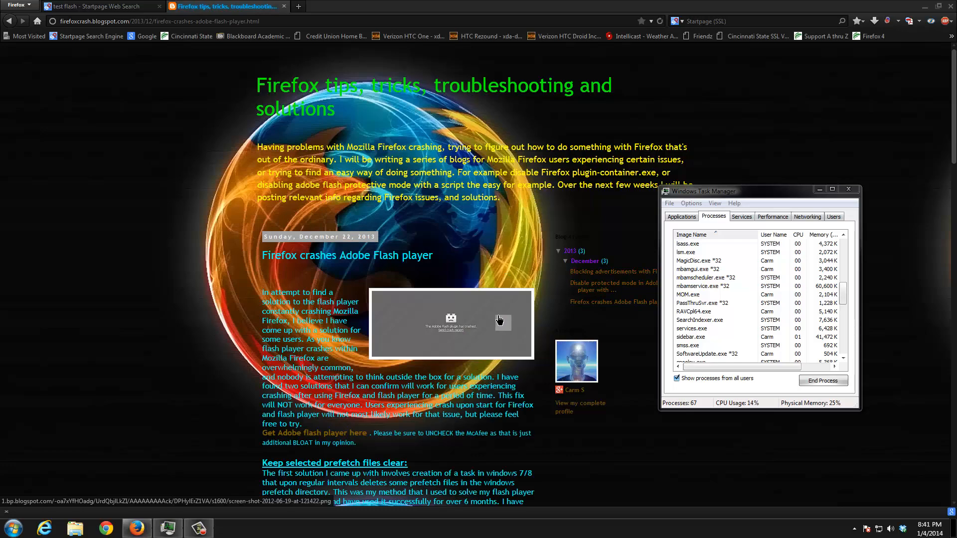
scroll("down", 3)
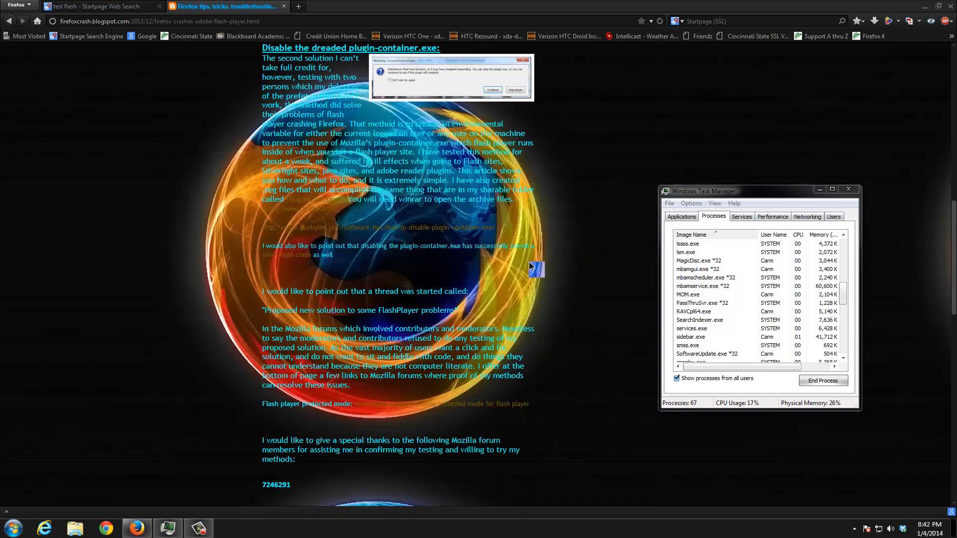
mouse_move(522, 257)
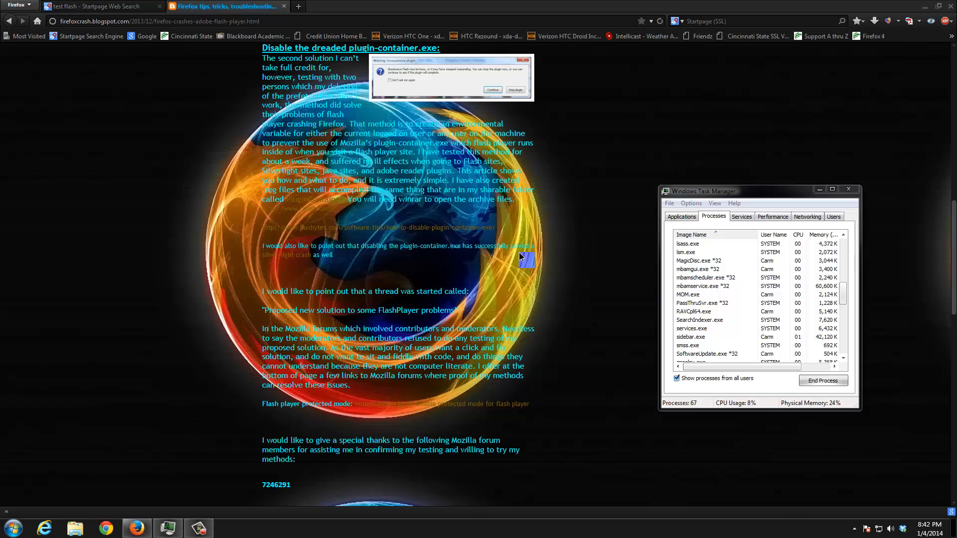
mouse_move(562, 288)
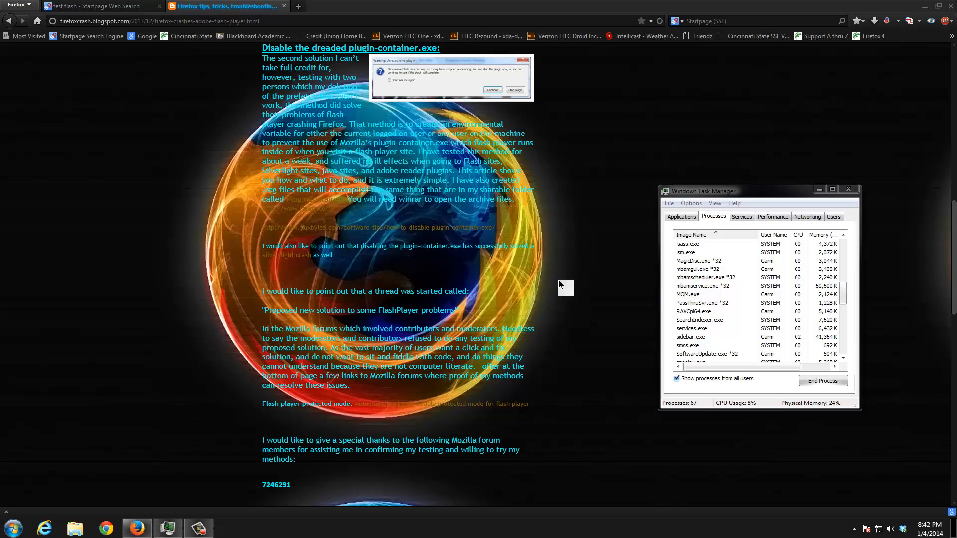
scroll("down", 3)
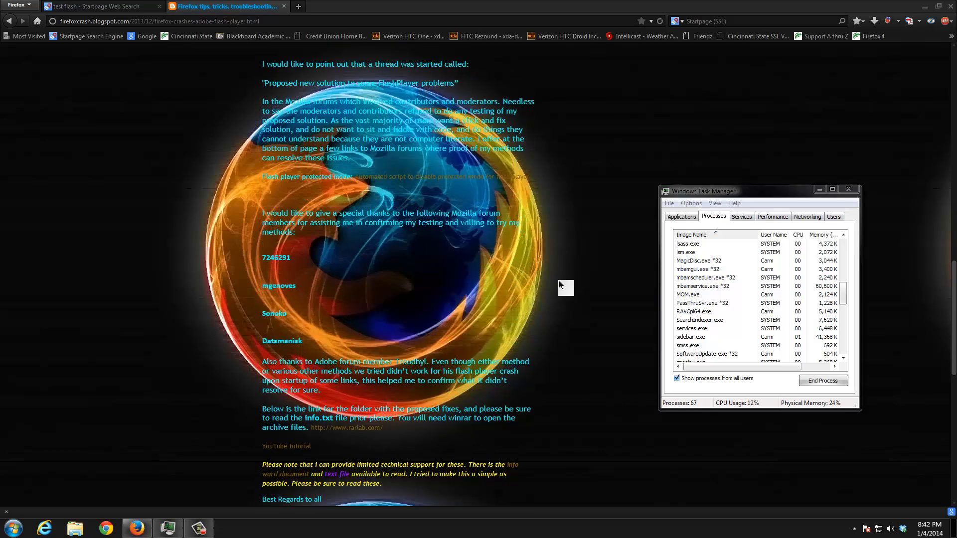
scroll("down", 3)
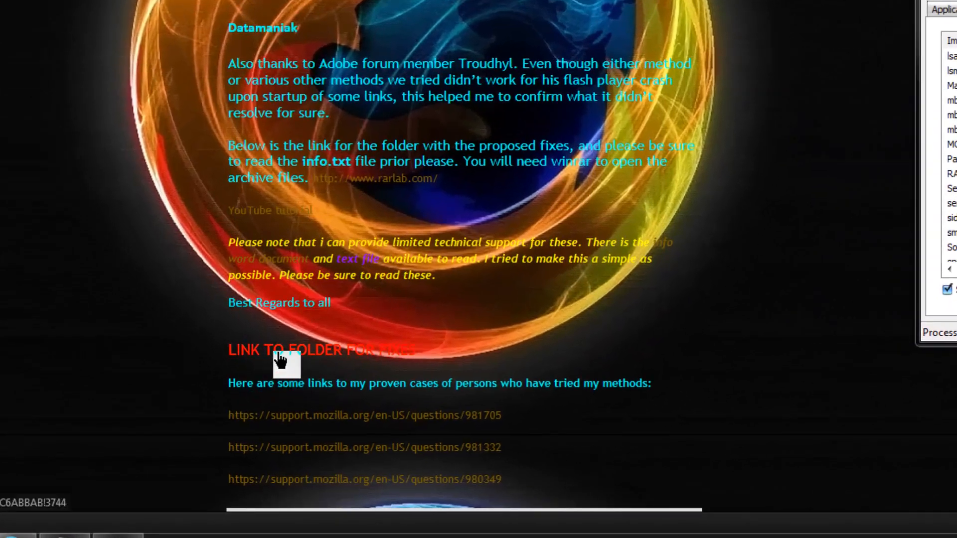
mouse_move(562, 335)
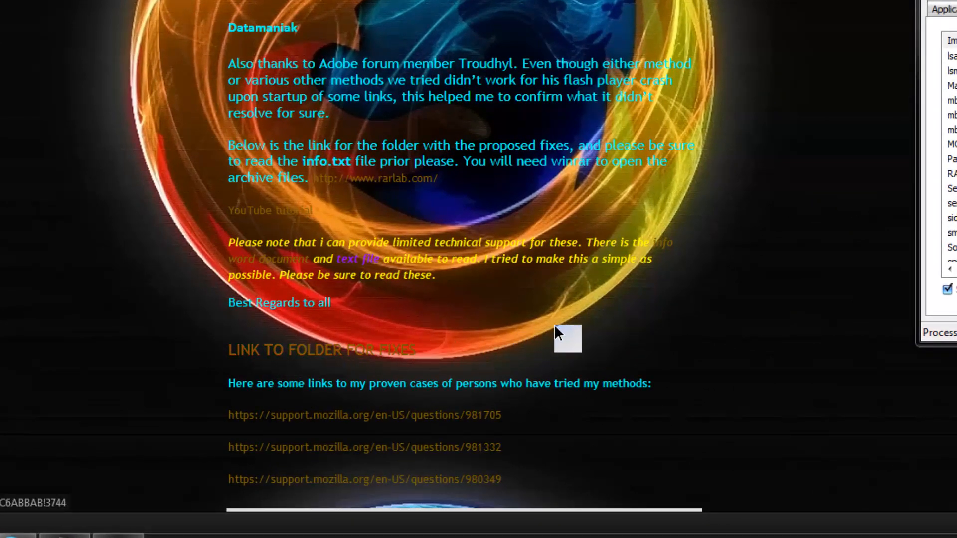
mouse_move(348, 354)
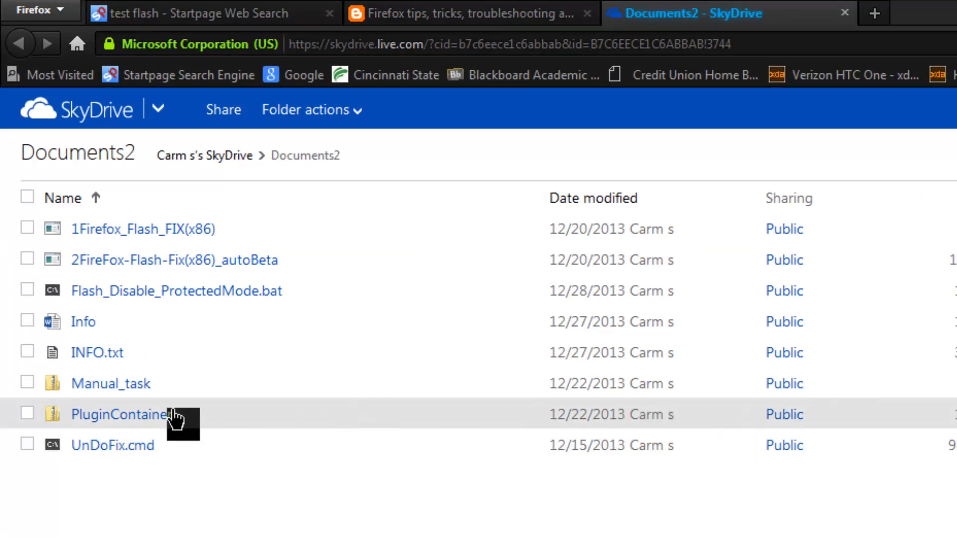
Mark the PluginContainer archive in SkyDrive's Documents2 folder and download it
left_click(27, 414)
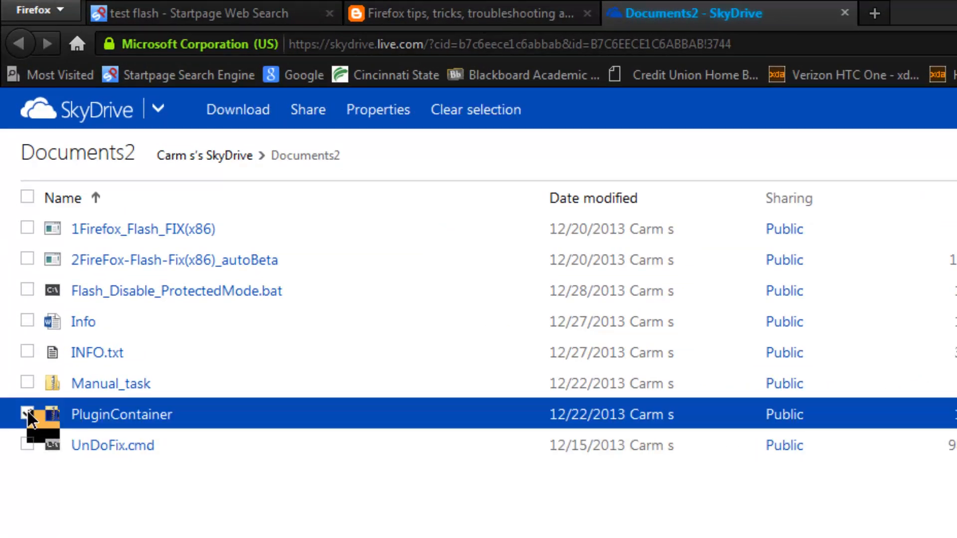
left_click(27, 414)
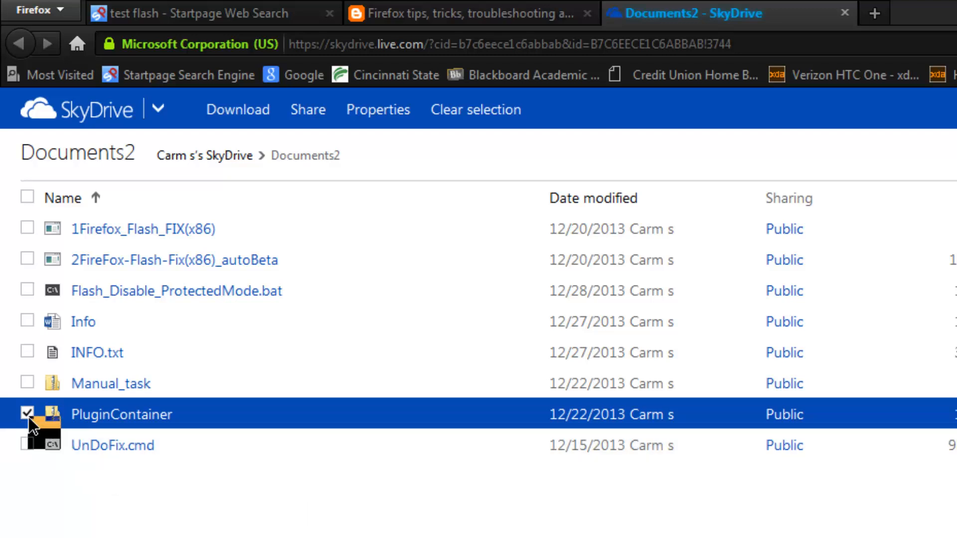
mouse_move(226, 140)
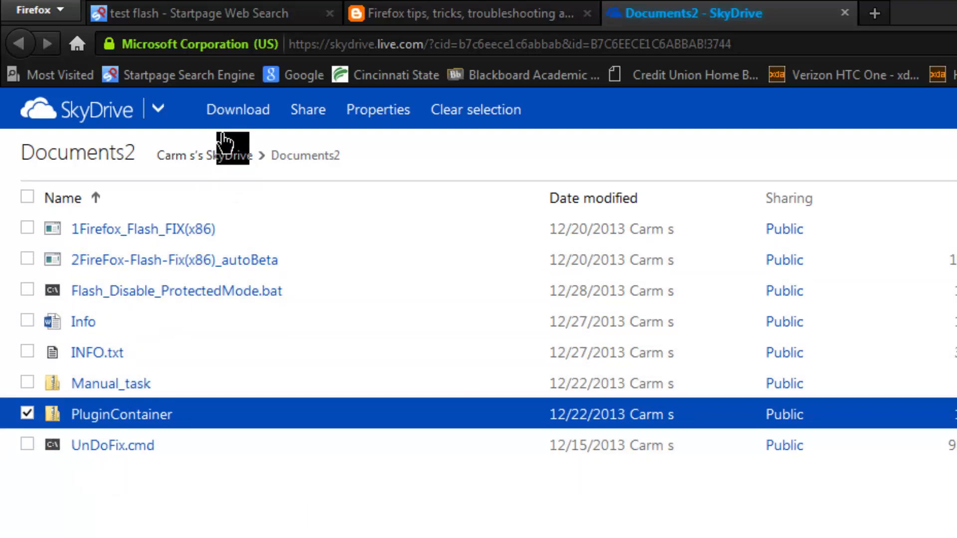
left_click(237, 110)
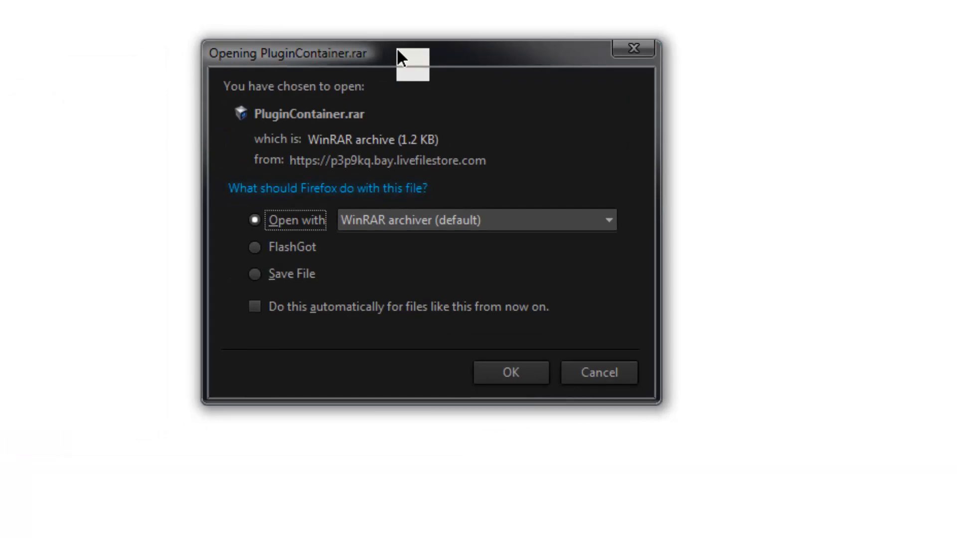
Open PluginContainer.rar in WinRAR and look at Default.reg and disablePlugin.reg
left_click(511, 373)
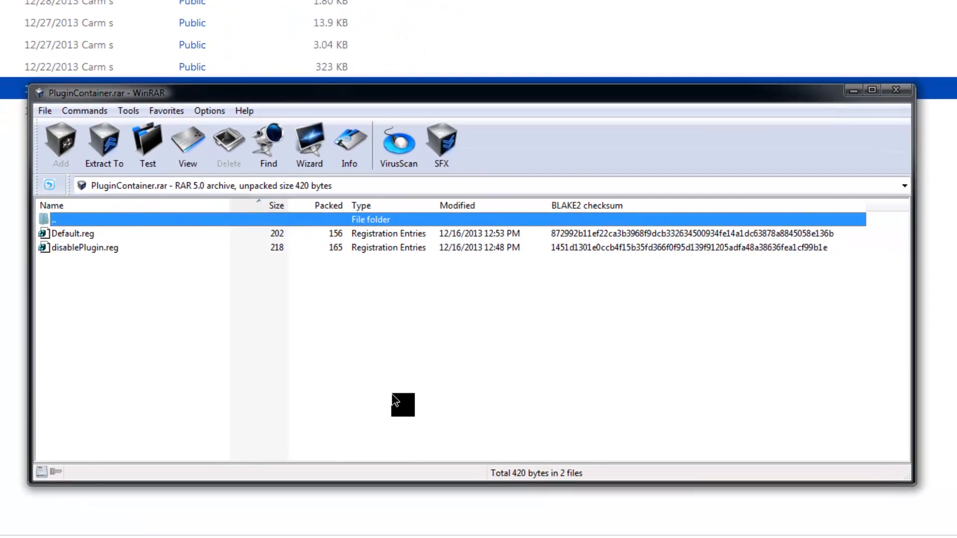
mouse_move(80, 247)
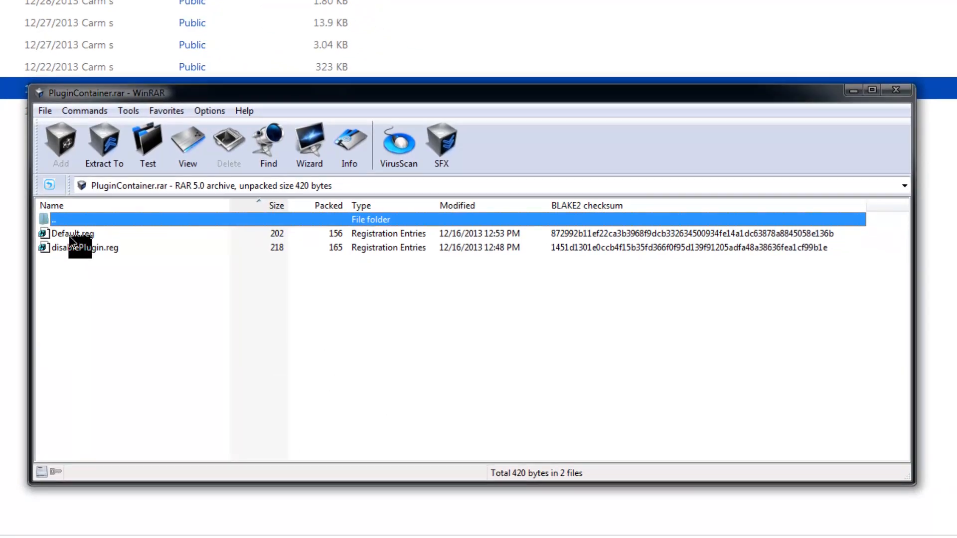
left_click(73, 234)
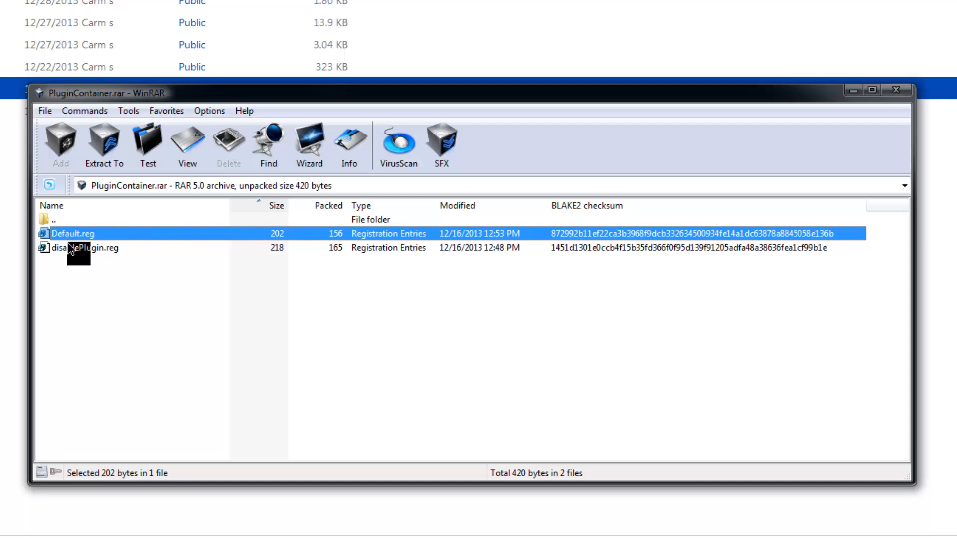
left_click(86, 247)
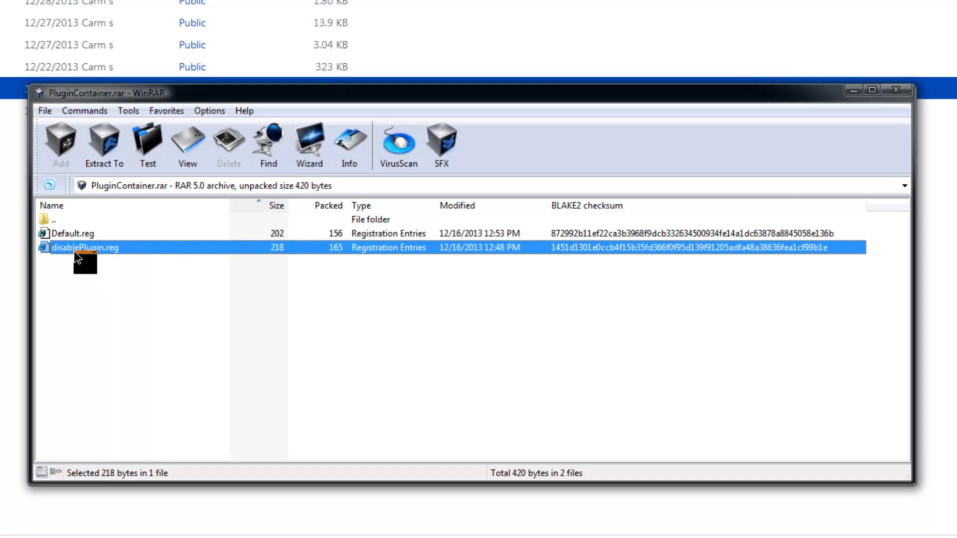
left_click(74, 233)
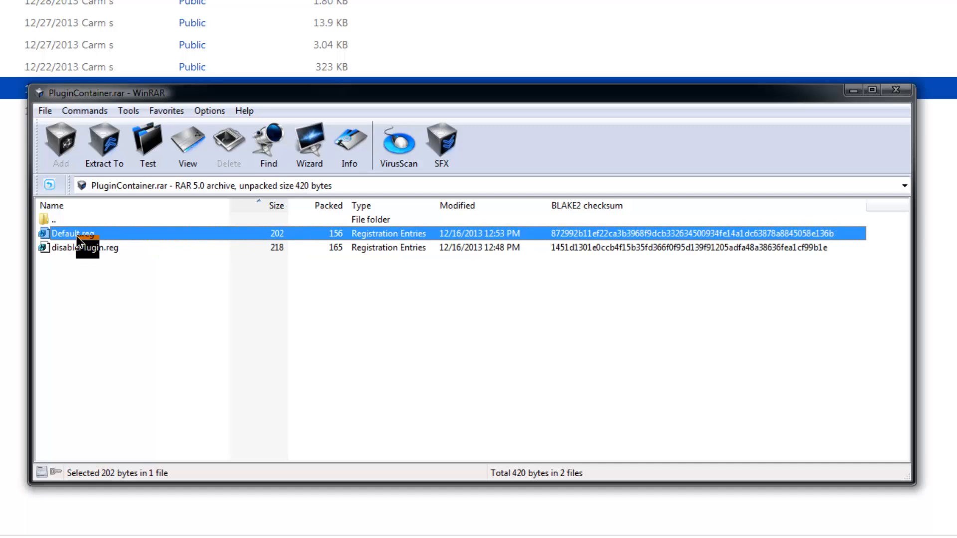
Merge disablePlugin.reg into the registry and dismiss the success message
left_click(85, 247)
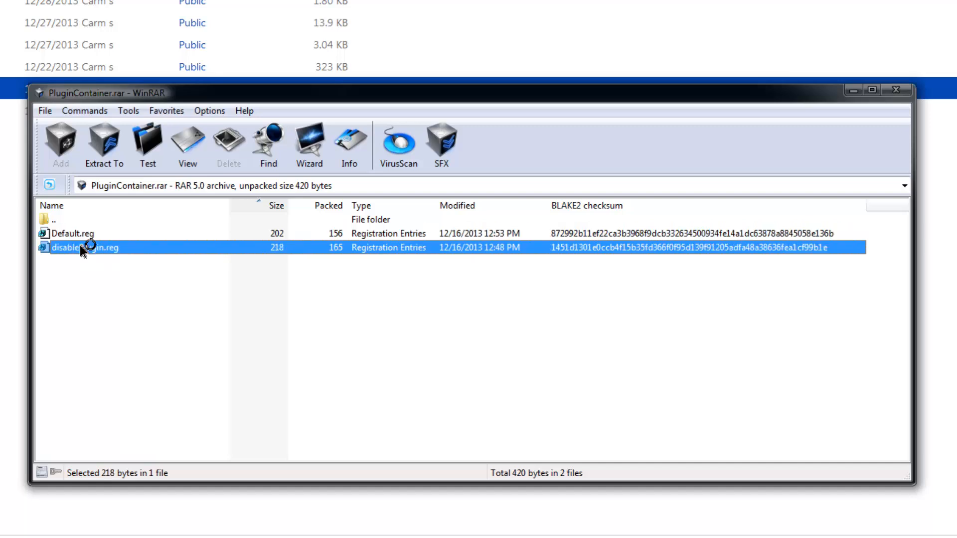
double_click(85, 247)
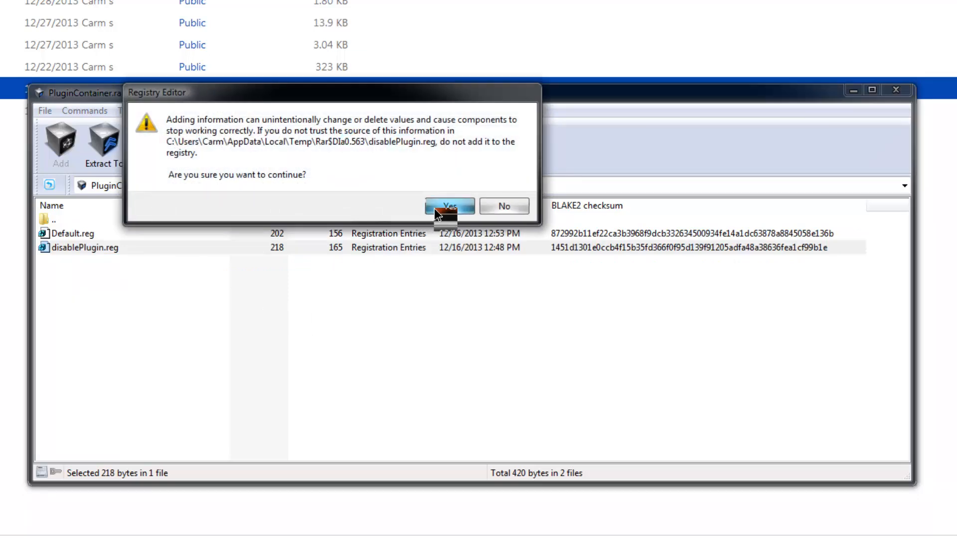
left_click(450, 206)
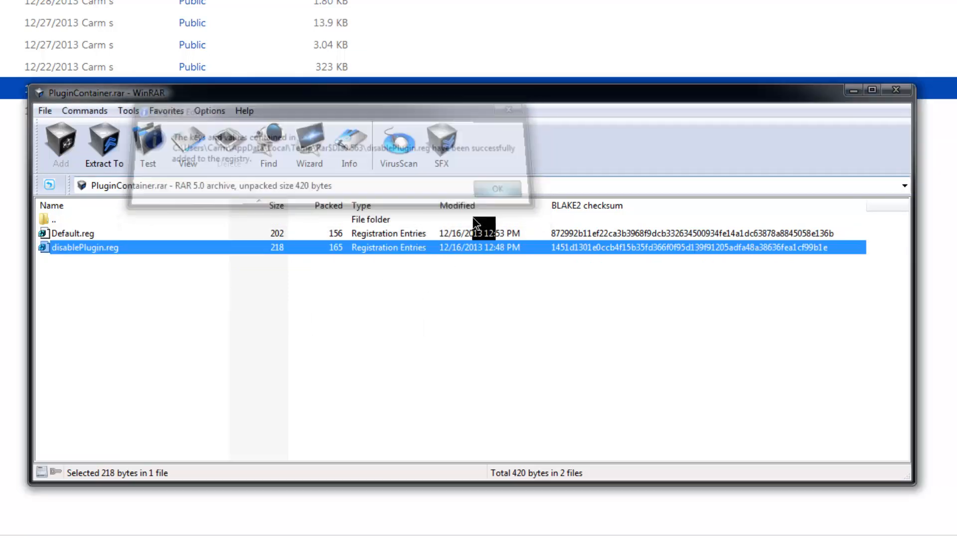
left_click(496, 187)
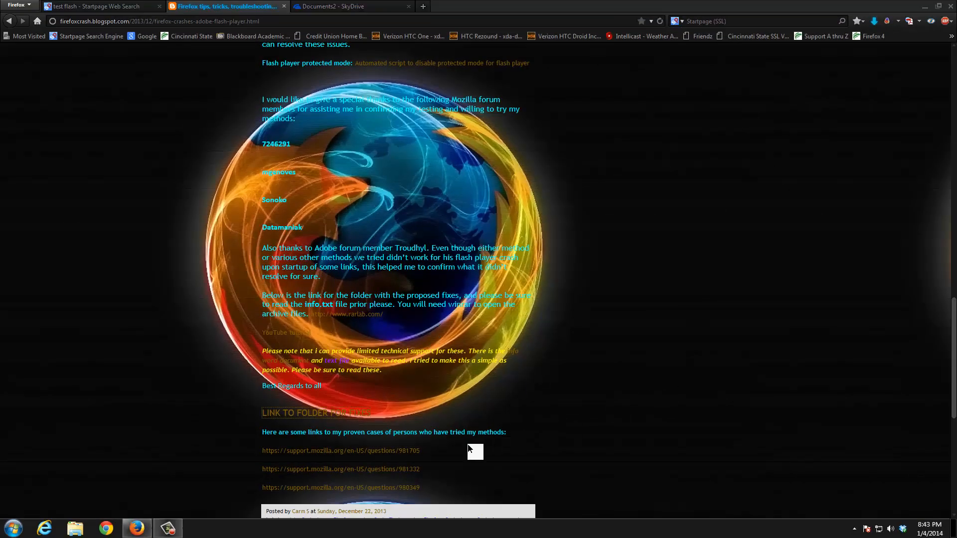
mouse_move(553, 401)
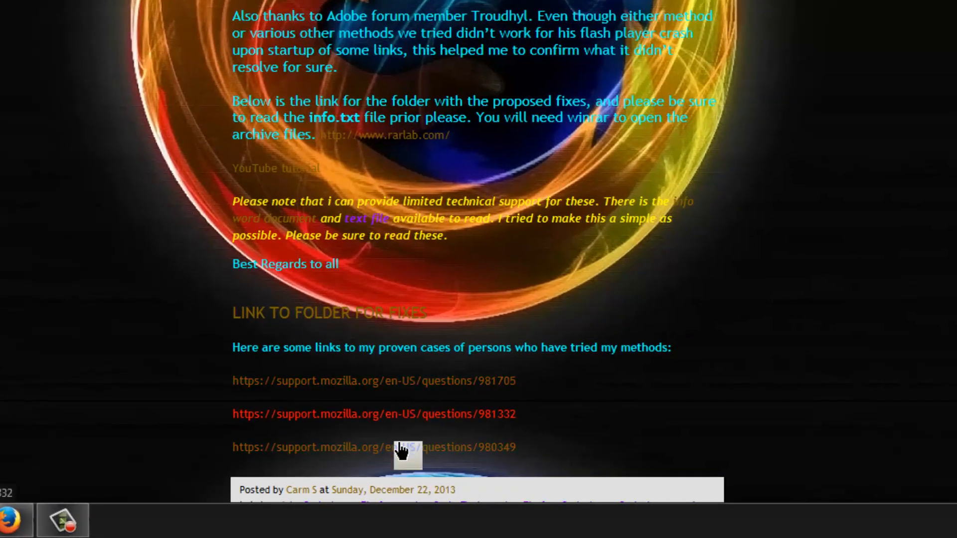
mouse_move(885, 340)
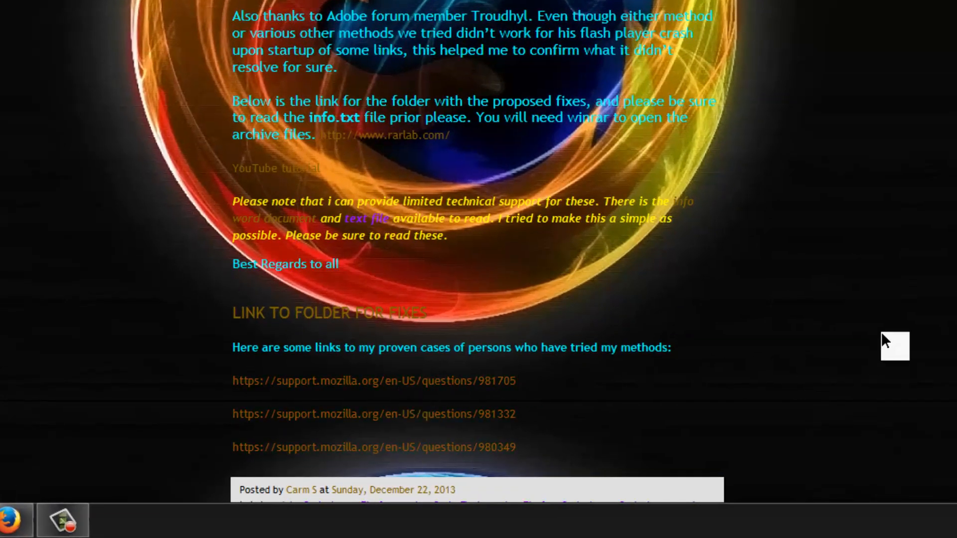
scroll("up", 3)
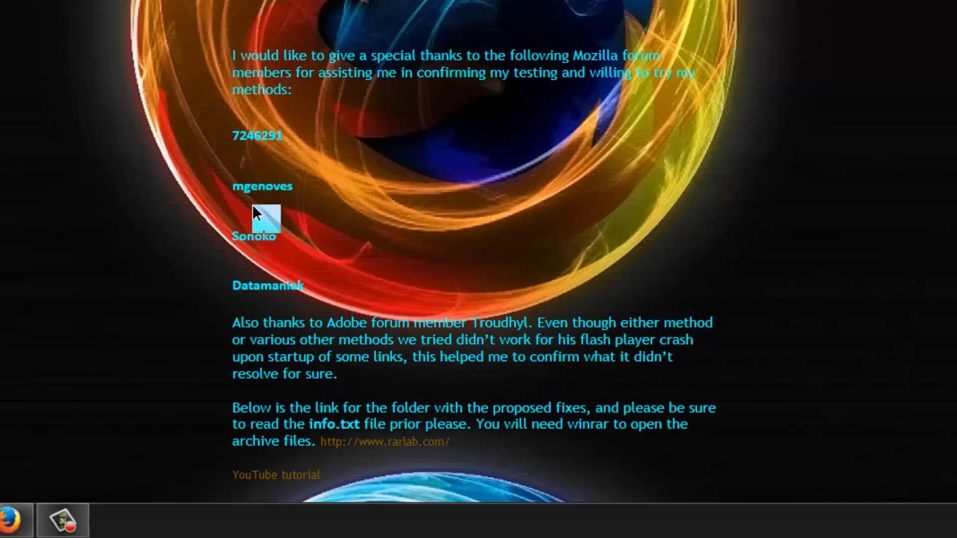
mouse_move(233, 285)
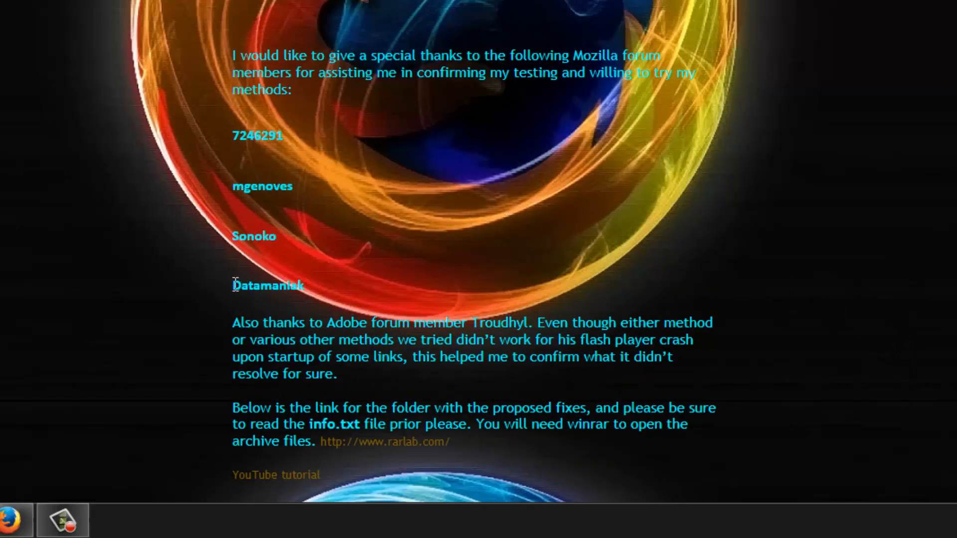